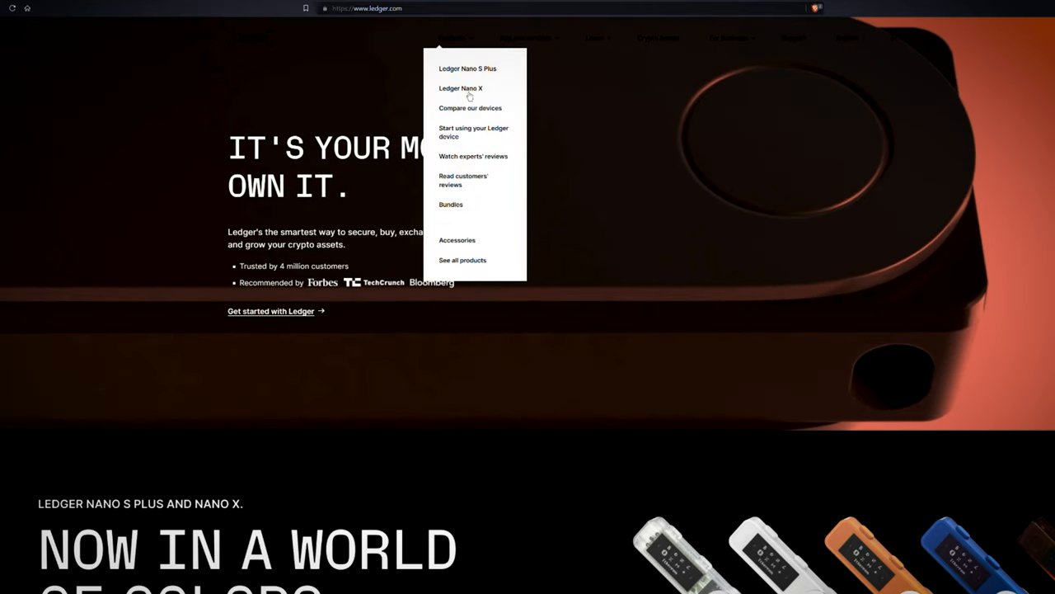
Open the Ledger Nano X page from the Products menu on ledger.com
click(460, 88)
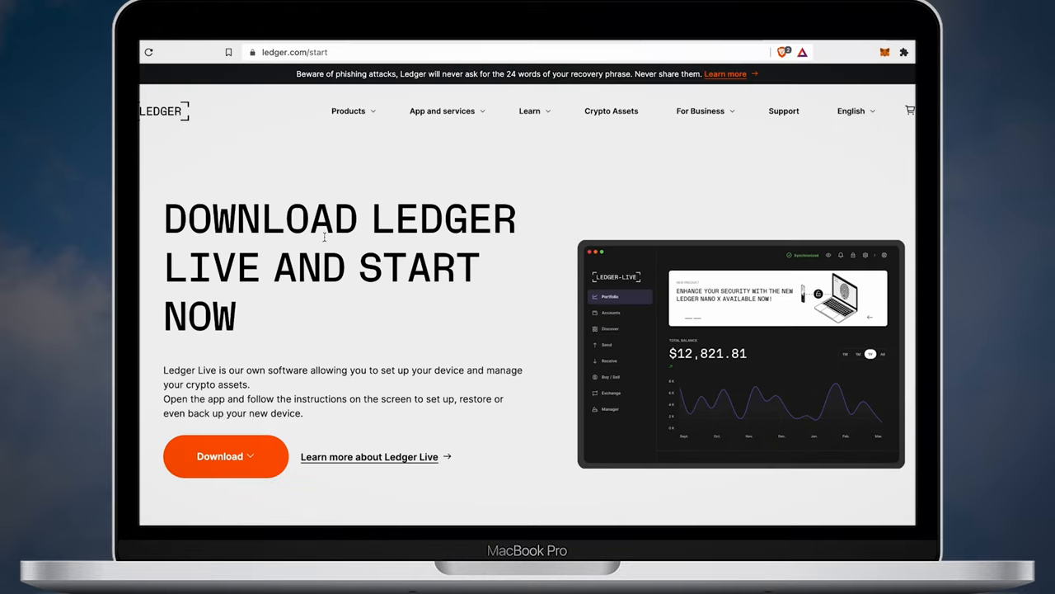
mouse_move(251, 452)
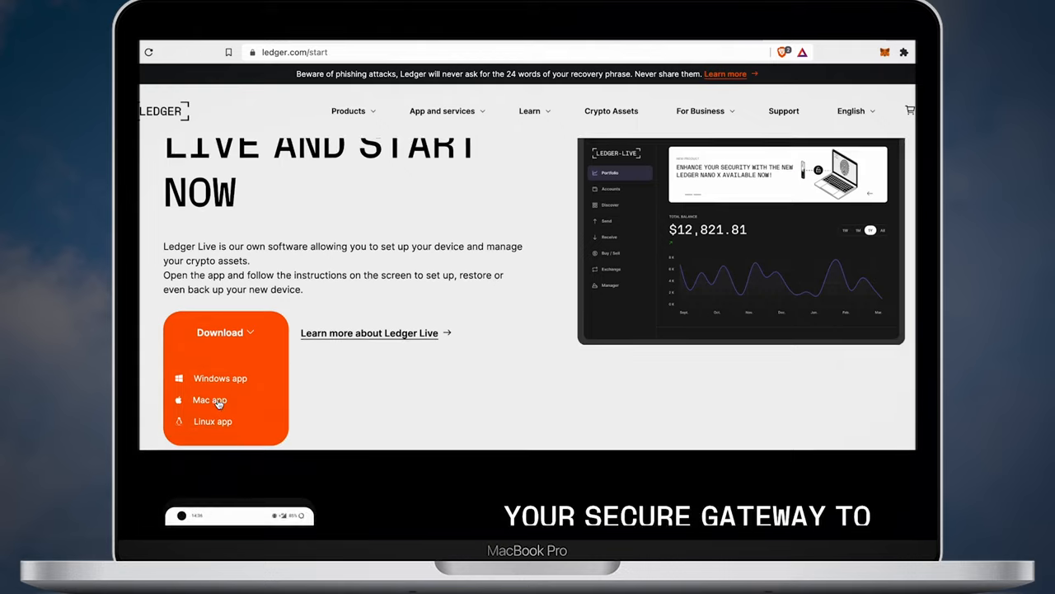
Download the Mac version of Ledger Live and drag it into Applications
click(209, 400)
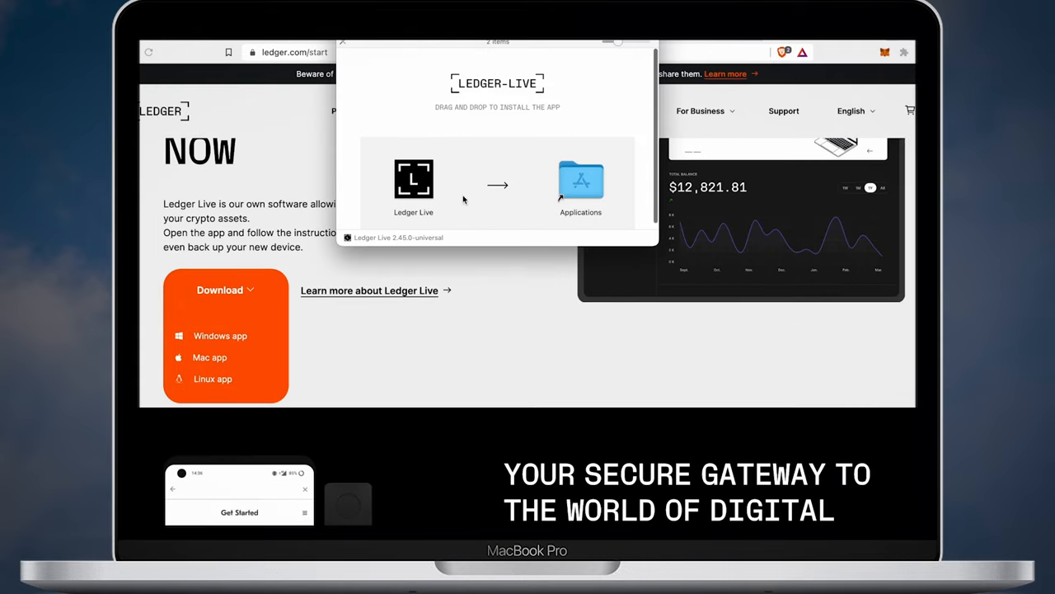
click(414, 179)
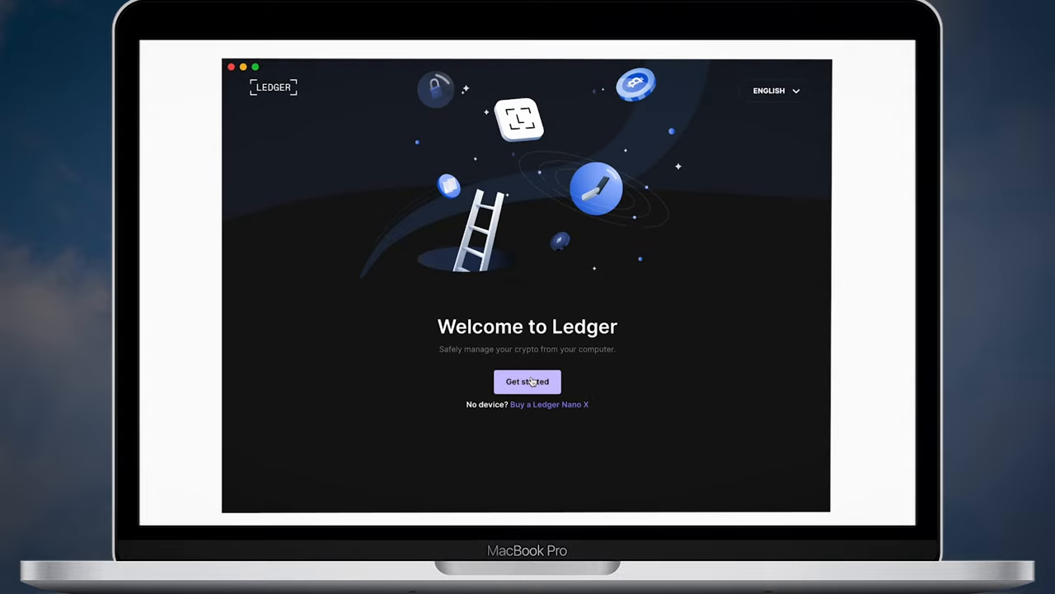
Accept the terms and privacy policy, select Nano X, and choose 'Set up a new Nano X'
click(527, 381)
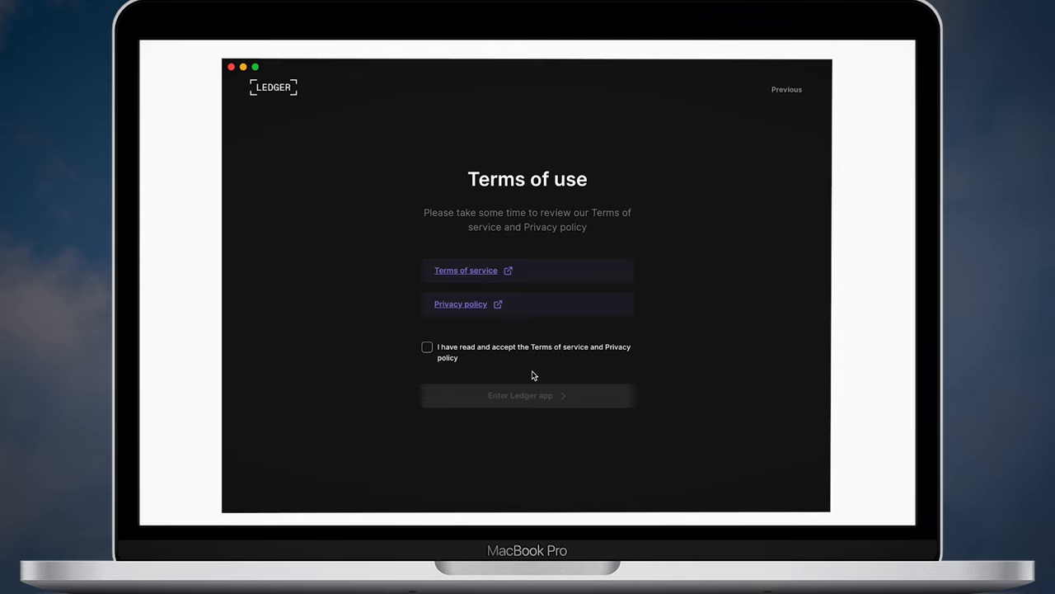
click(427, 347)
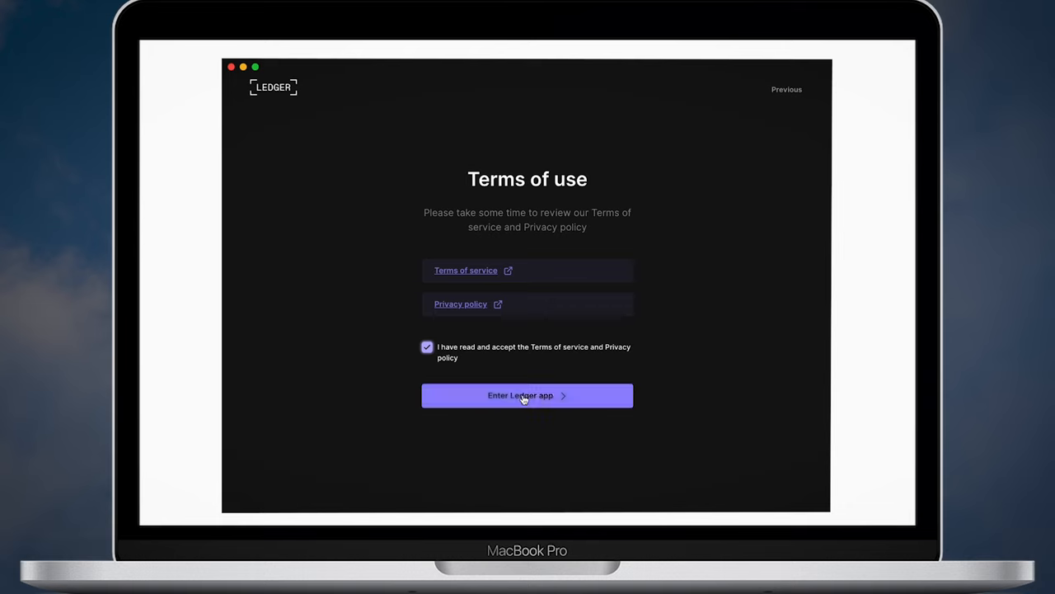
click(527, 395)
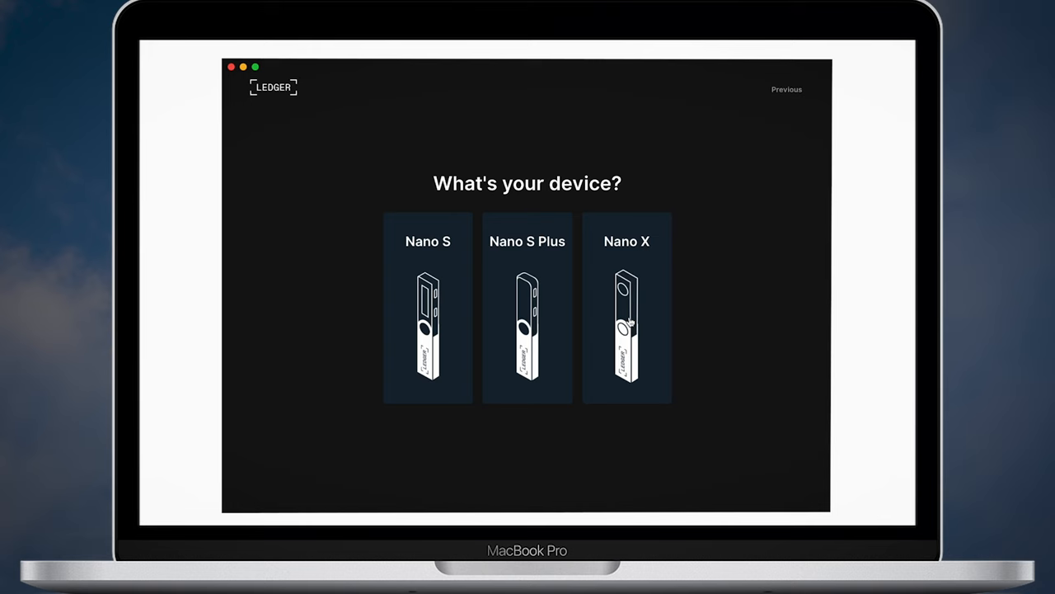
click(627, 308)
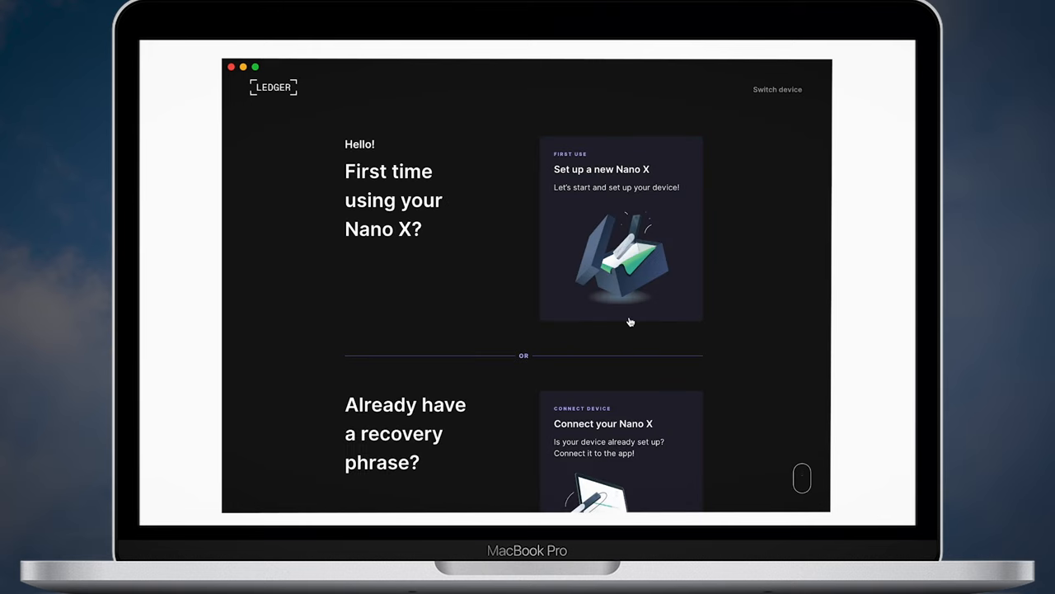
mouse_move(625, 224)
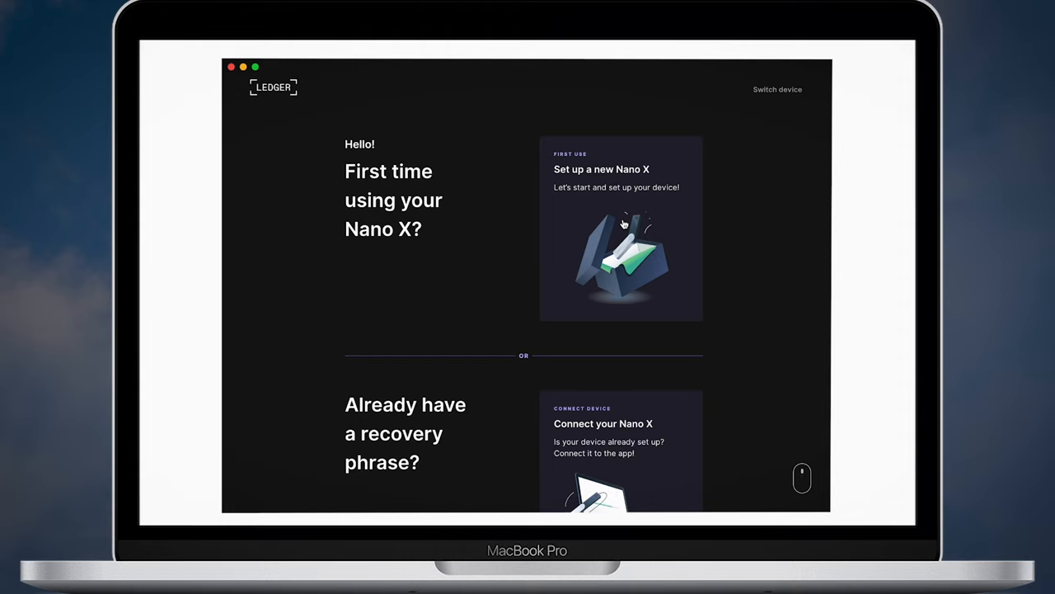
click(621, 228)
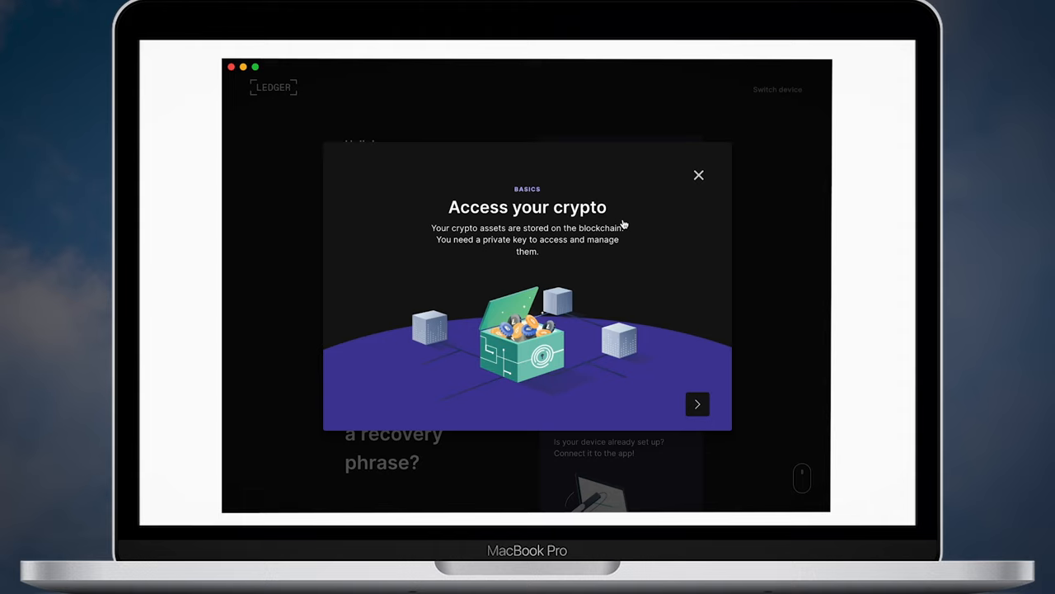
Page through the four Basics slides on private keys and choose 'Let's do this!'
click(697, 403)
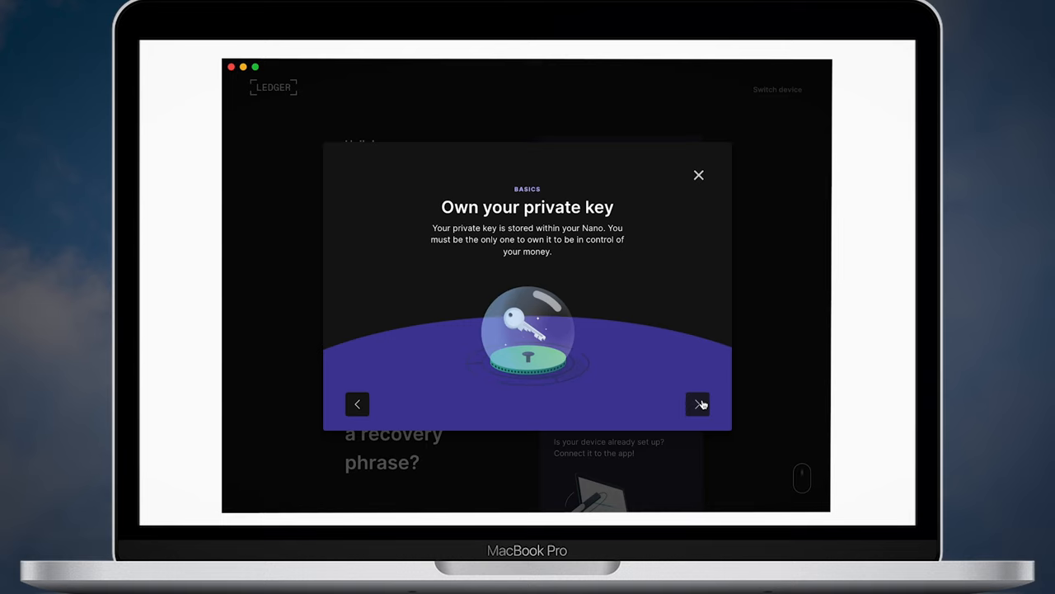
click(698, 404)
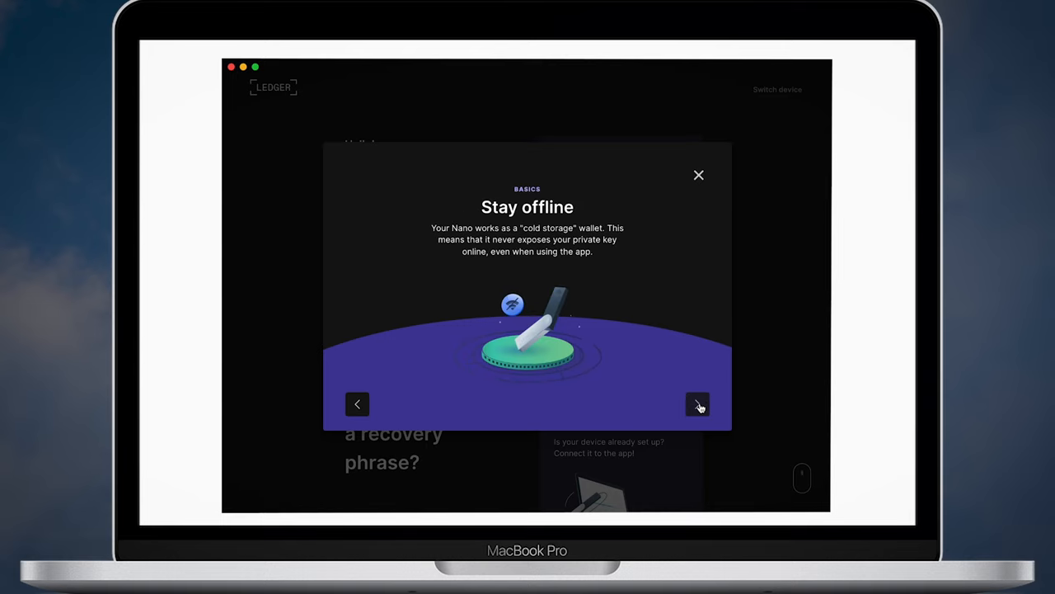
click(697, 404)
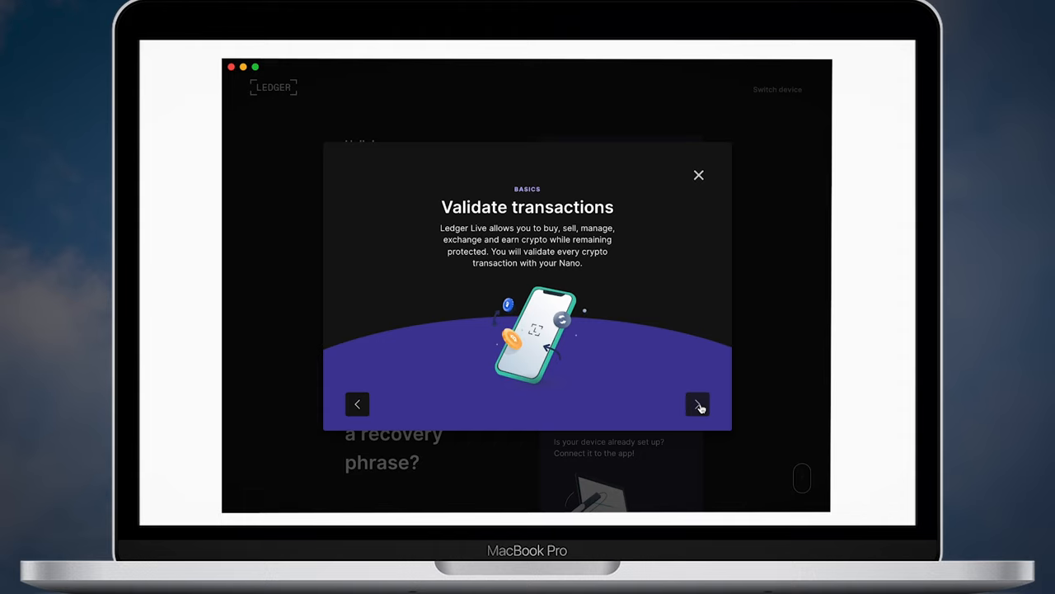
click(697, 404)
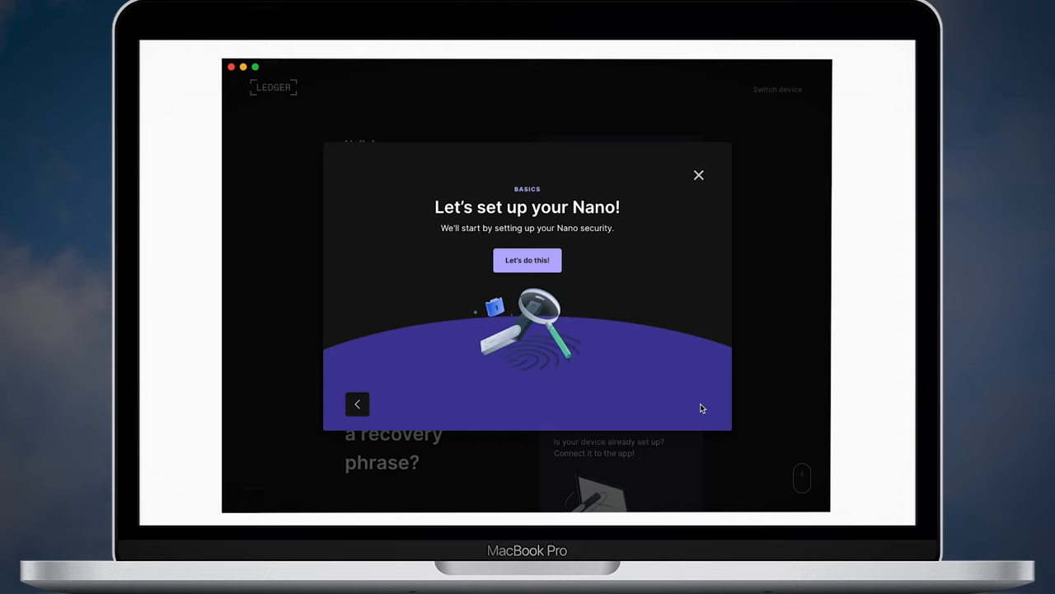
click(527, 260)
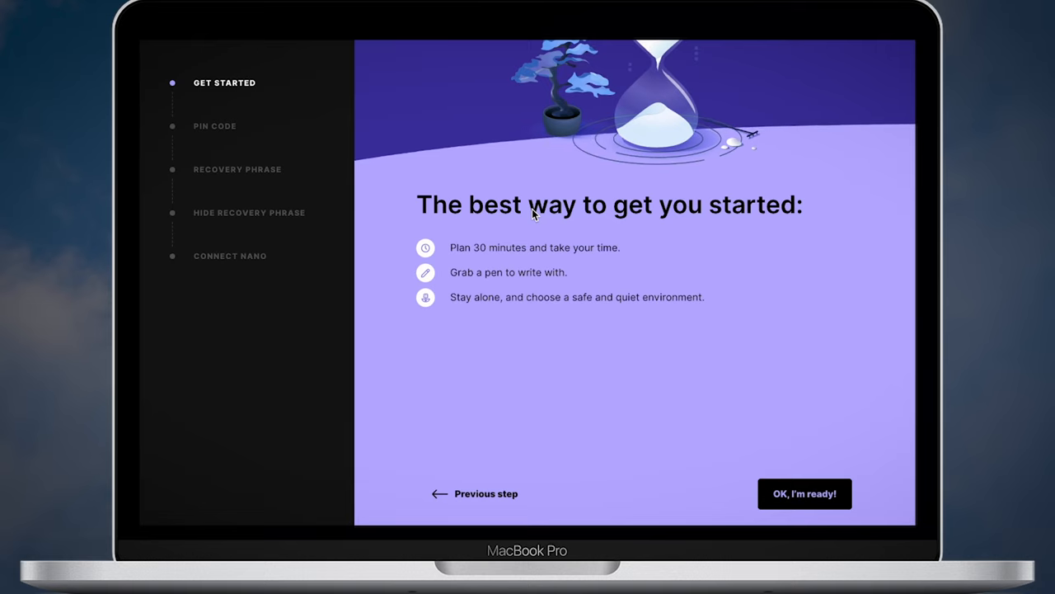
Confirm readiness, dismiss the follow-carefully warning, and advance to the PIN code step
click(804, 493)
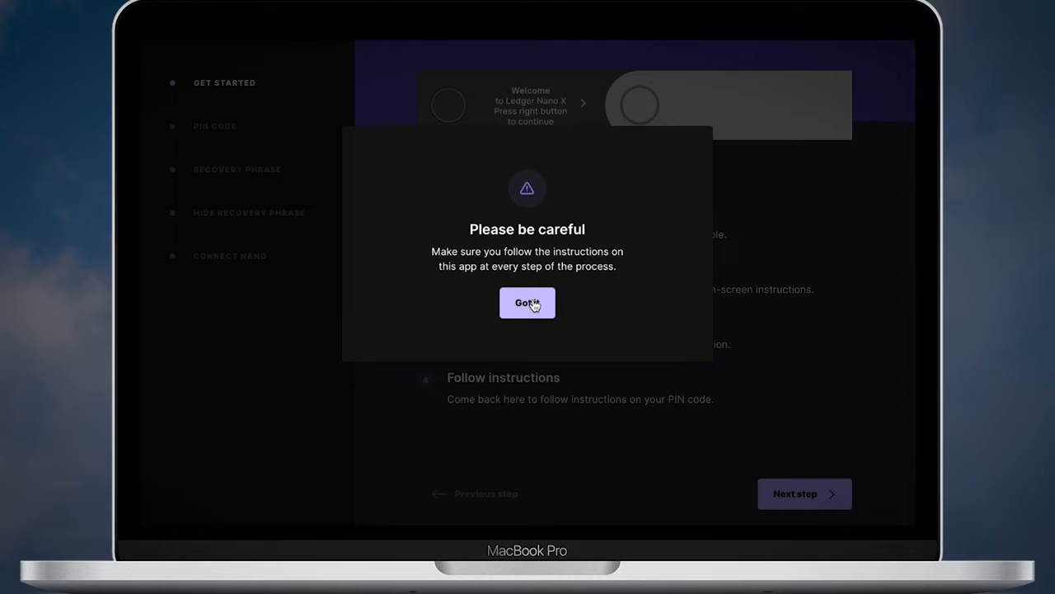
click(527, 302)
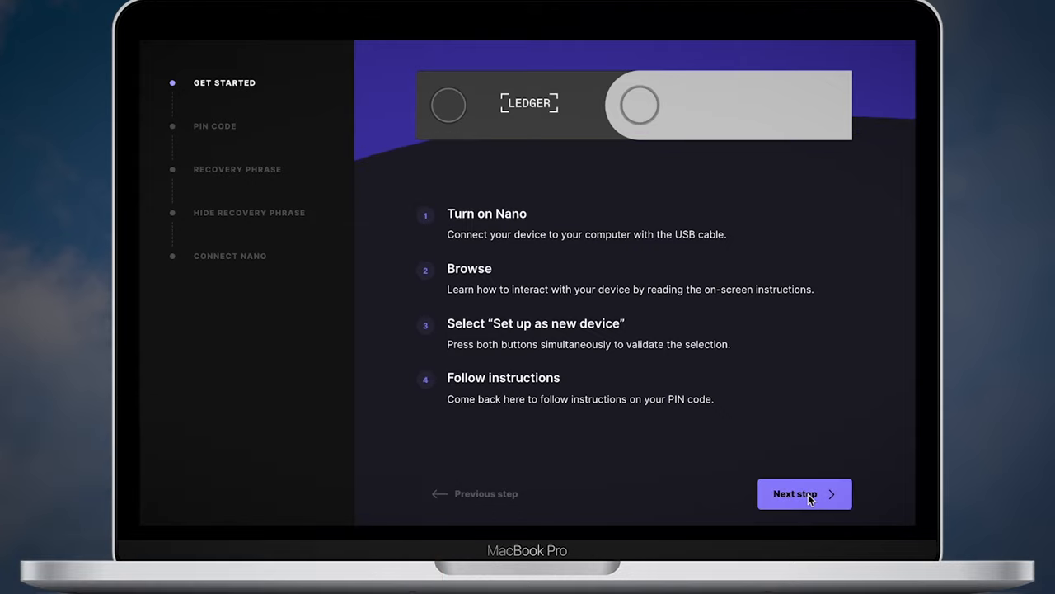
click(804, 493)
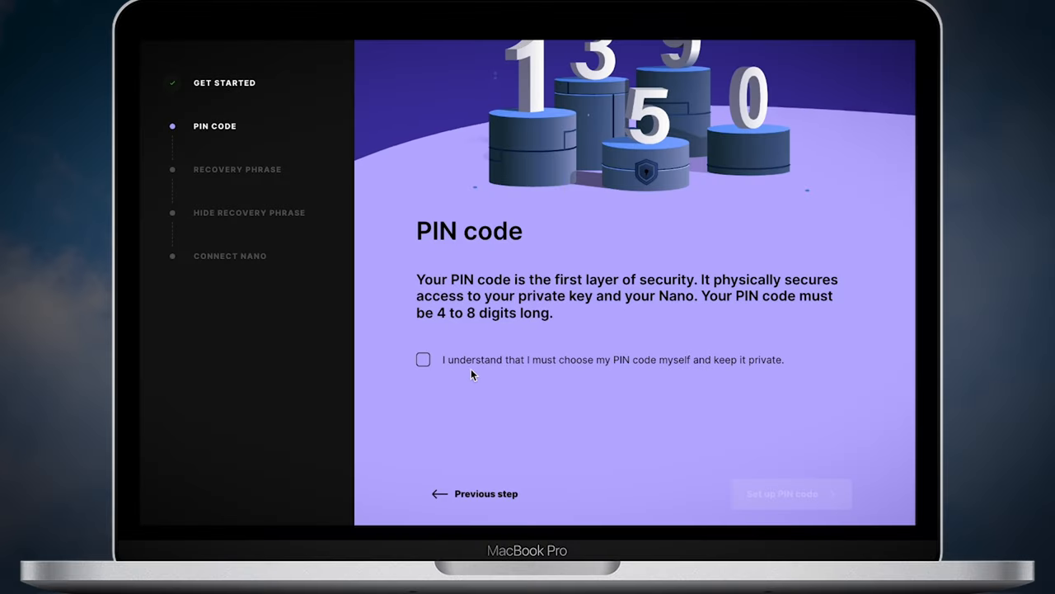
Acknowledge keeping the PIN private, go through the PIN instructions, and finish the step
click(423, 359)
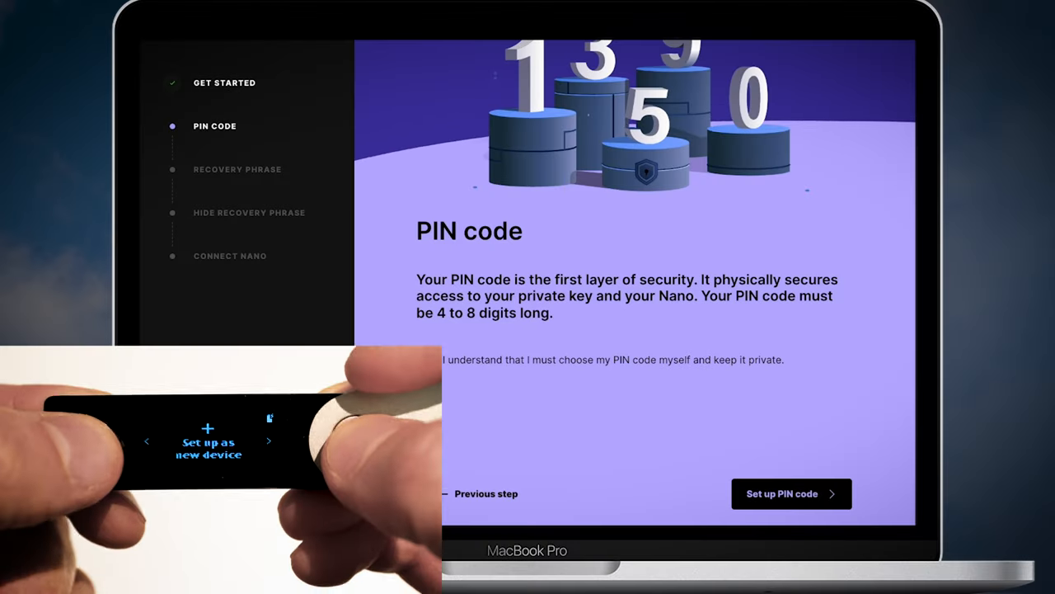
click(790, 493)
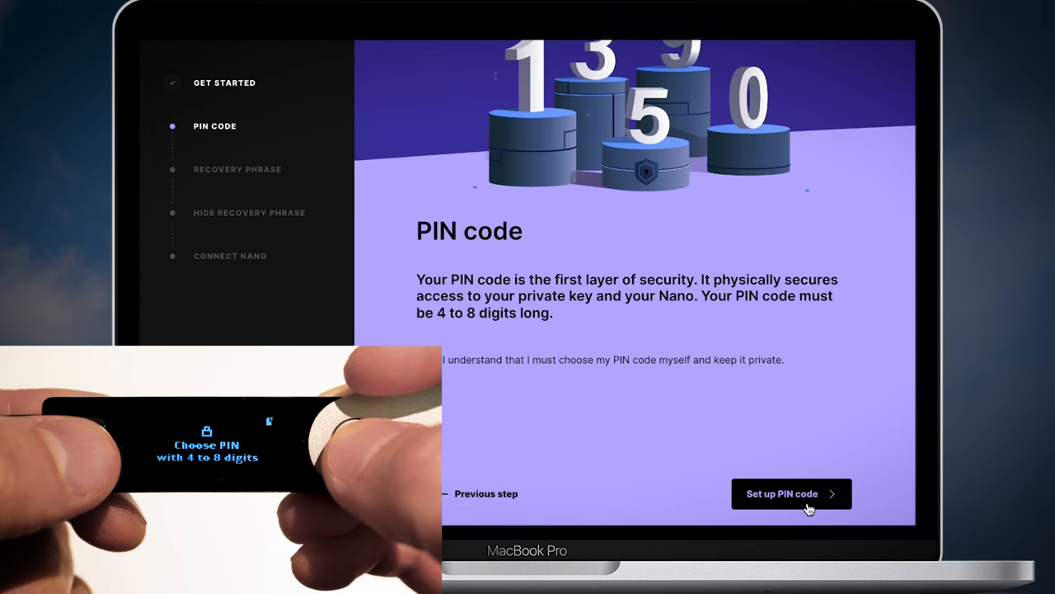
click(790, 493)
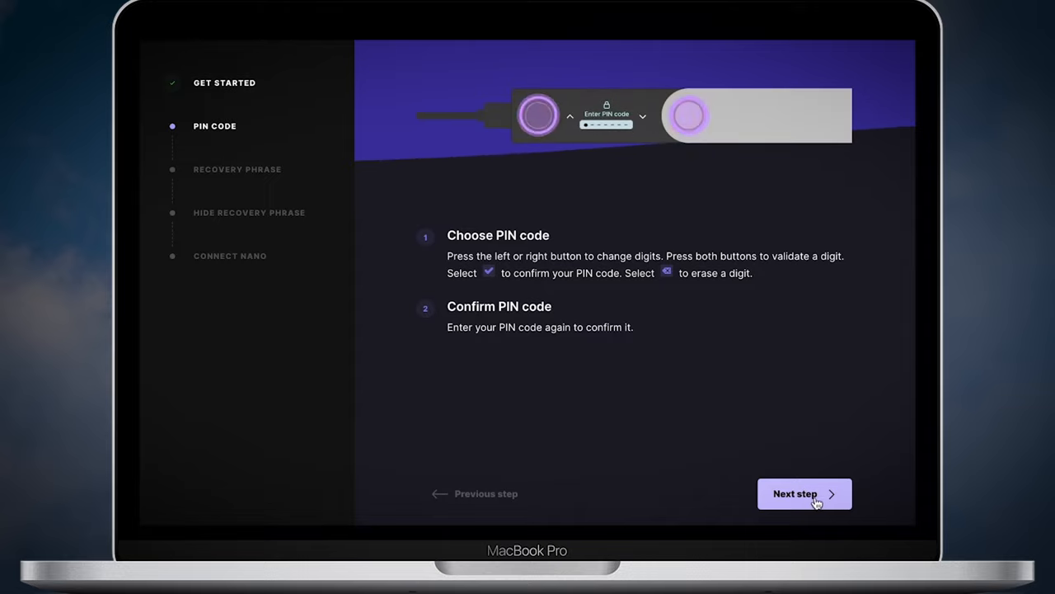
click(804, 493)
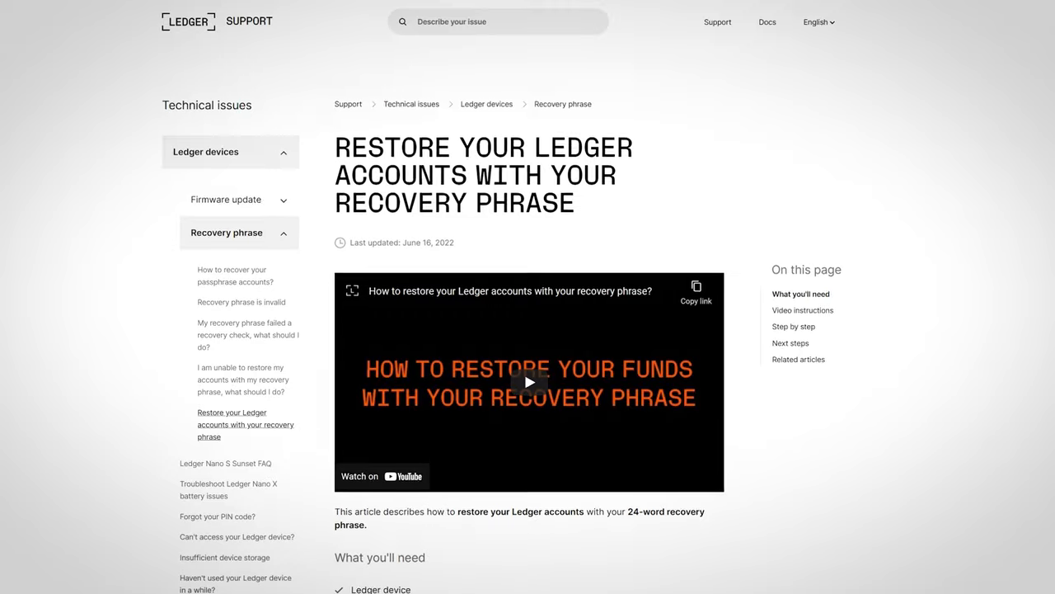
Acknowledge the risk of losing the recovery phrase and pass the write-down instructions
scroll(down, 3)
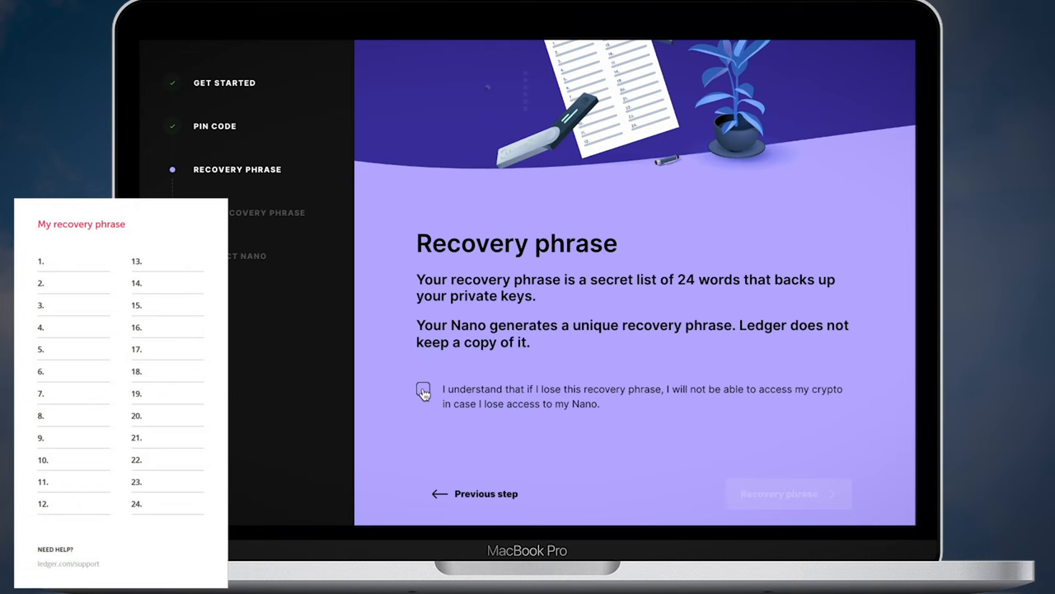
click(423, 388)
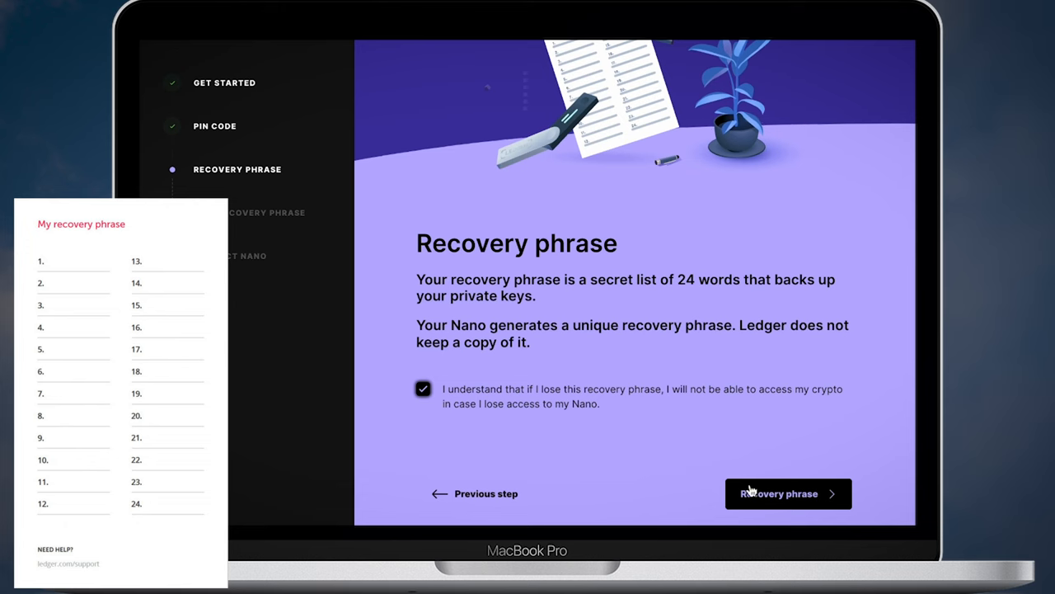
click(787, 493)
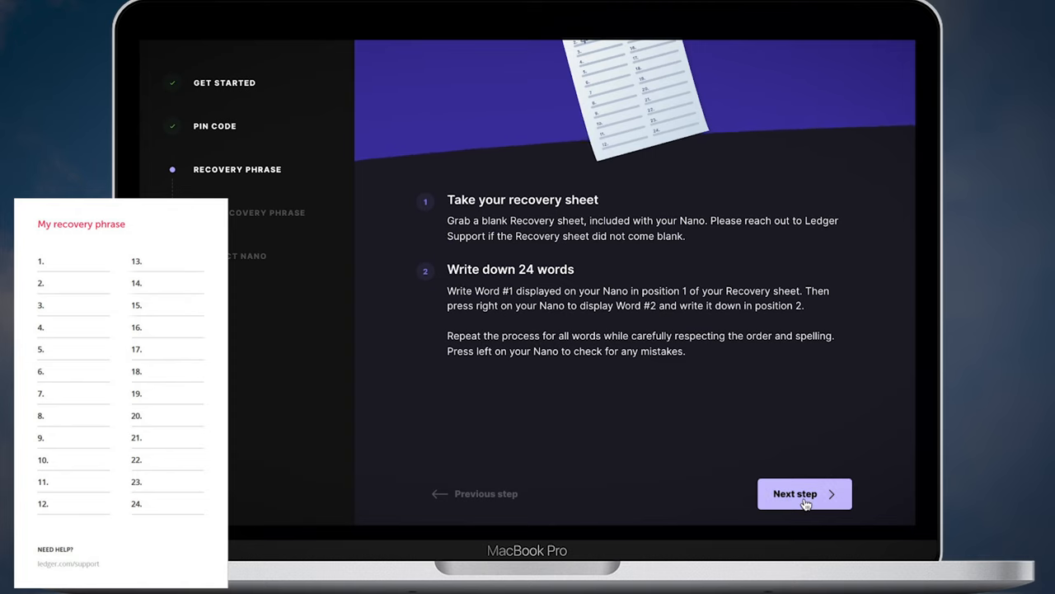
click(804, 493)
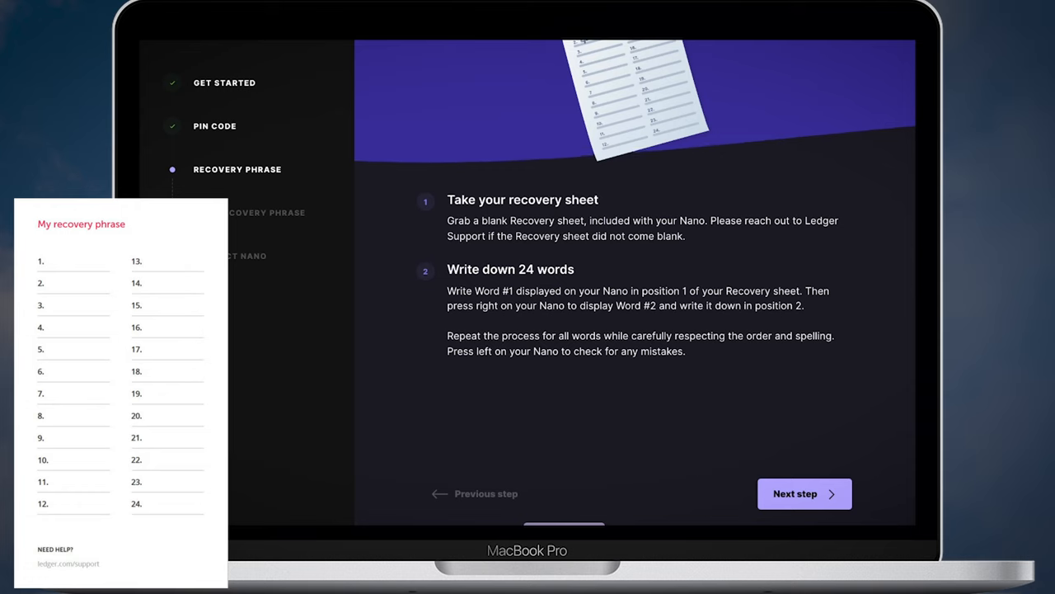
click(803, 493)
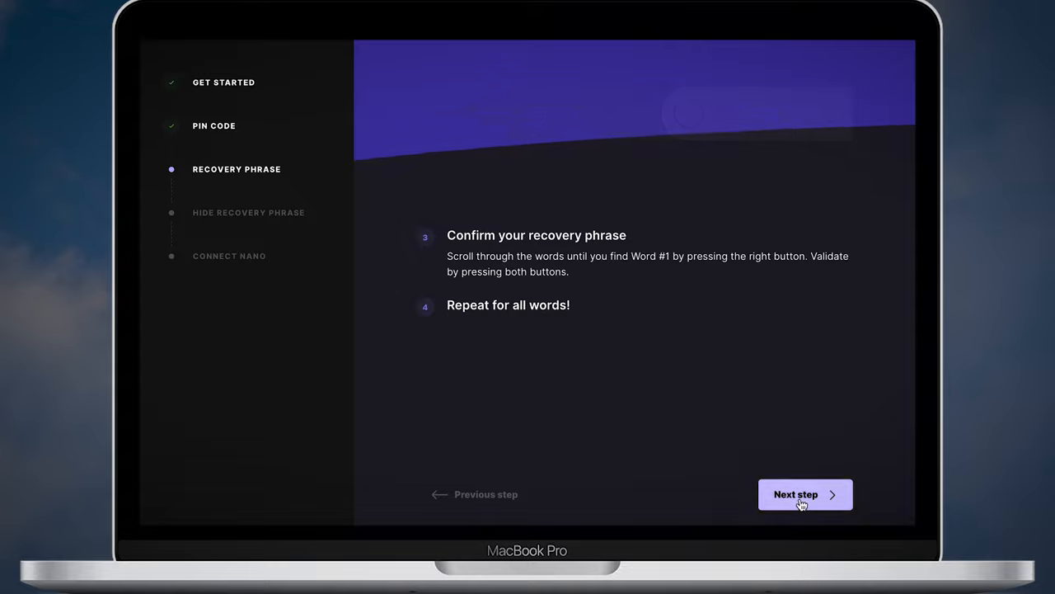
Complete the recovery phrase confirmation and reach 'Hide your recovery phrase'
click(805, 494)
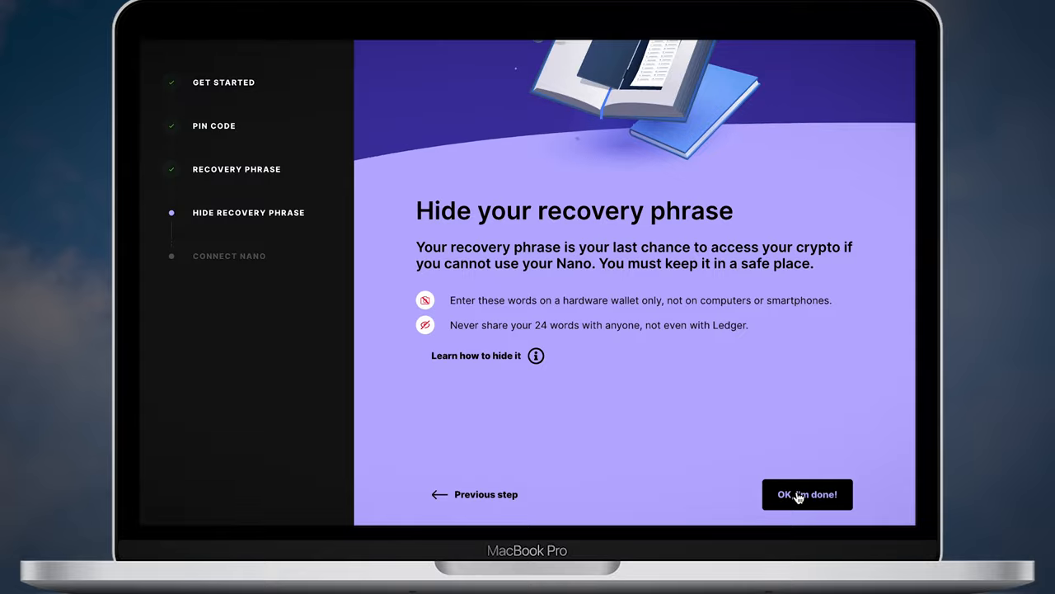
Confirm the phrase is hidden, answer the private-keys quiz, and proceed to Genuine check
click(807, 494)
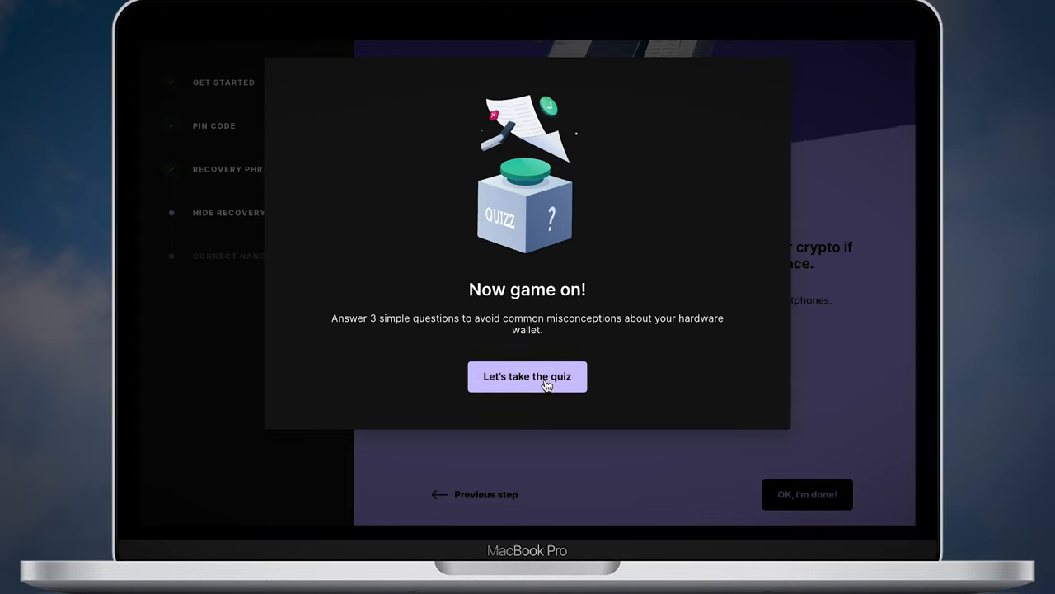
click(527, 376)
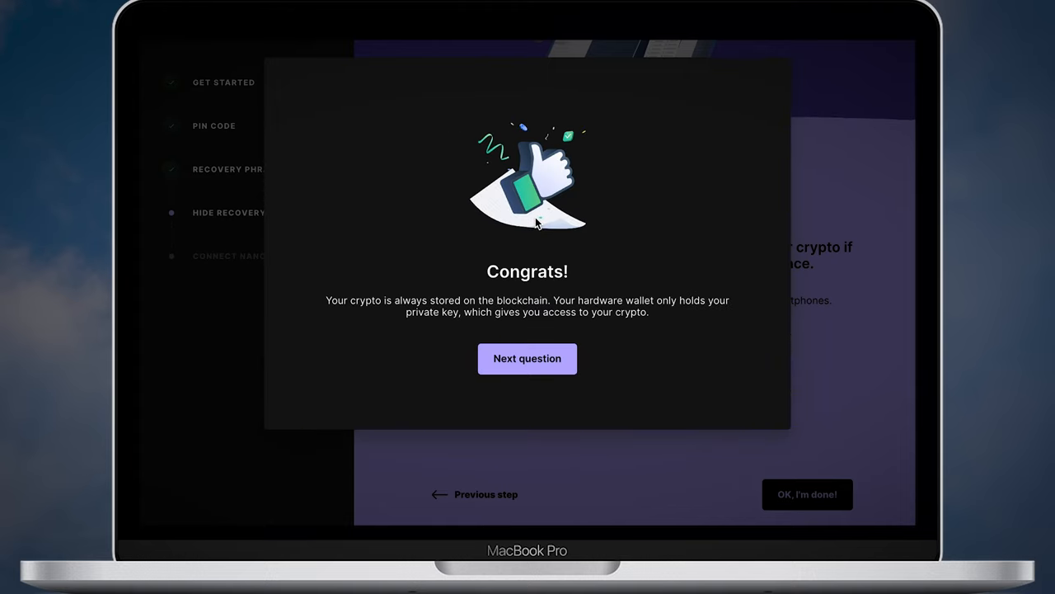
click(527, 358)
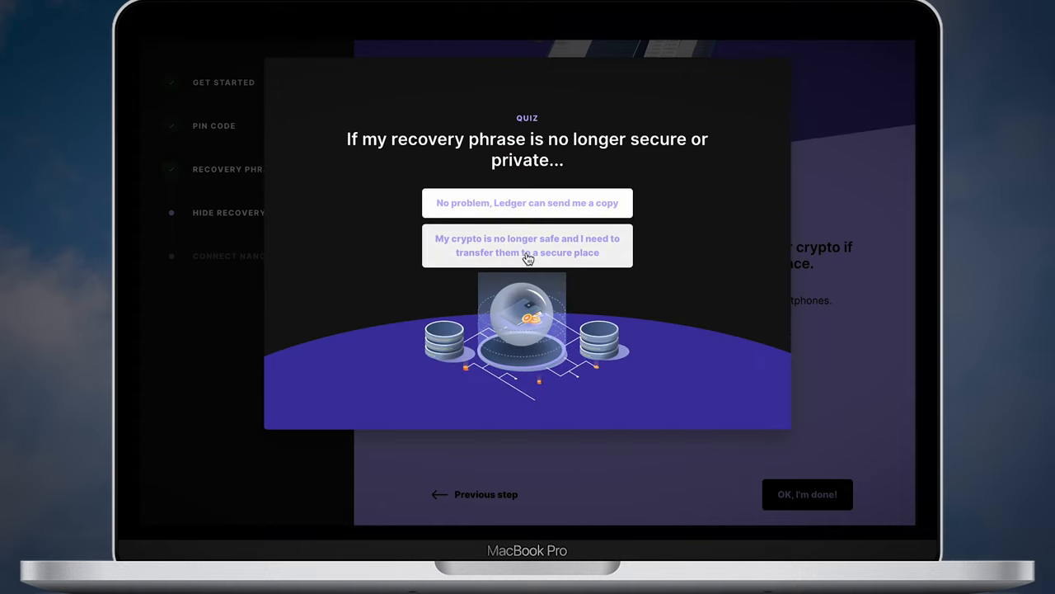
click(527, 245)
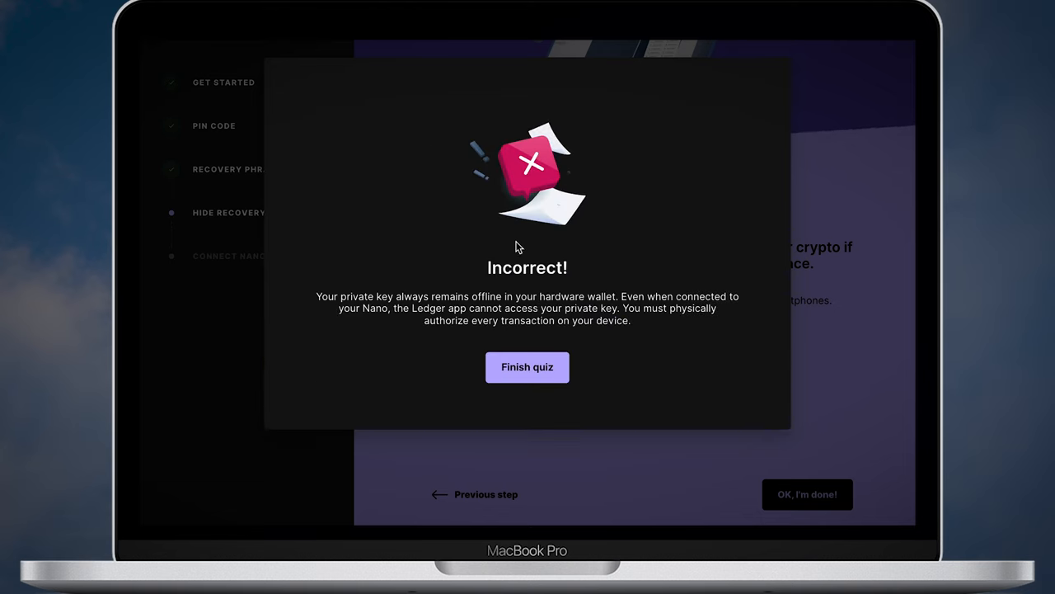
click(527, 367)
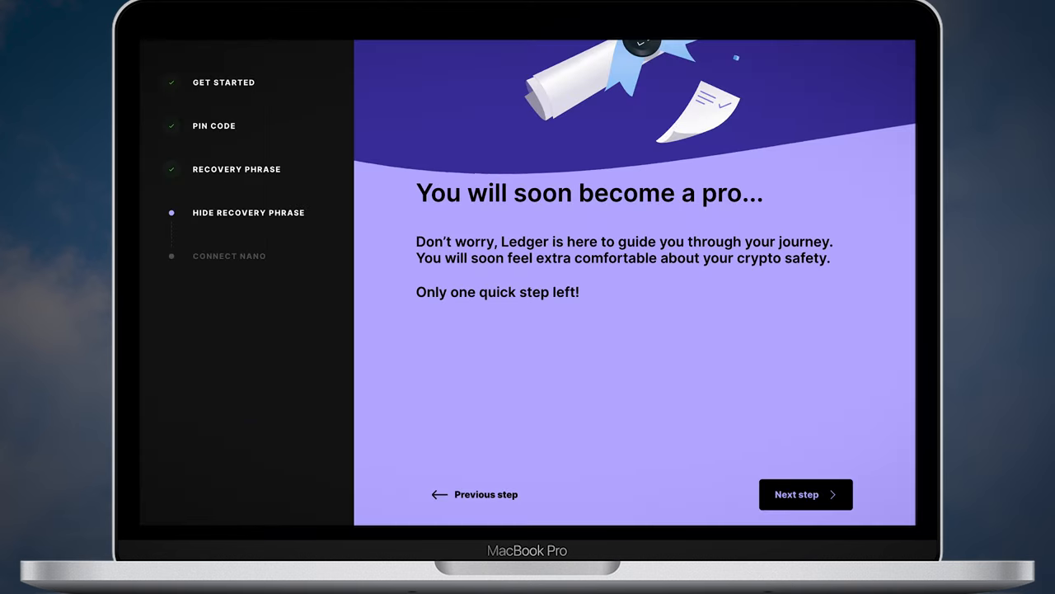
click(805, 494)
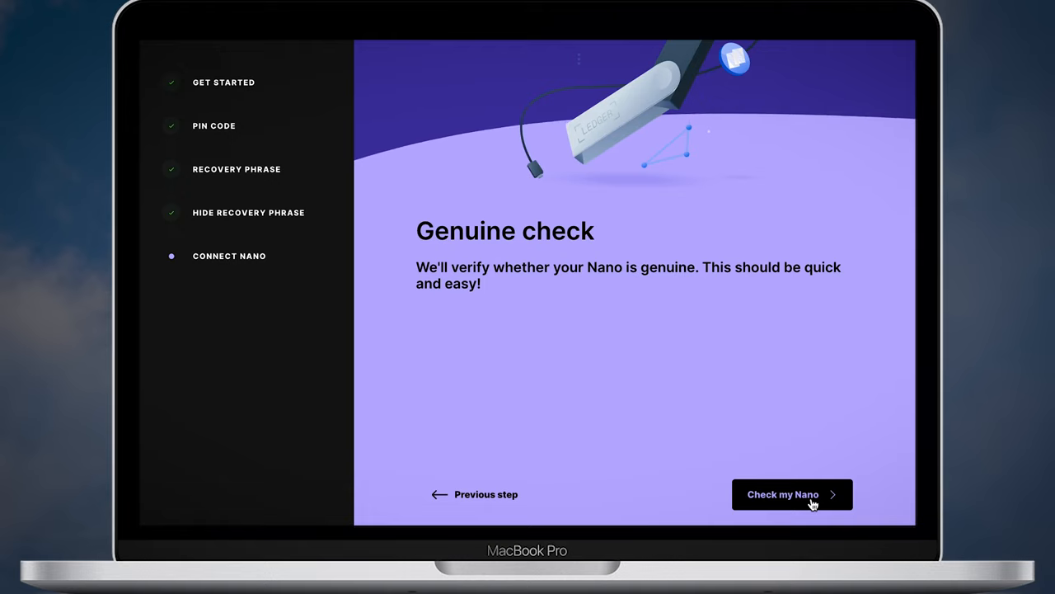
Run 'Check my Nano' and confirm on the device until 'All good!' appears
click(790, 494)
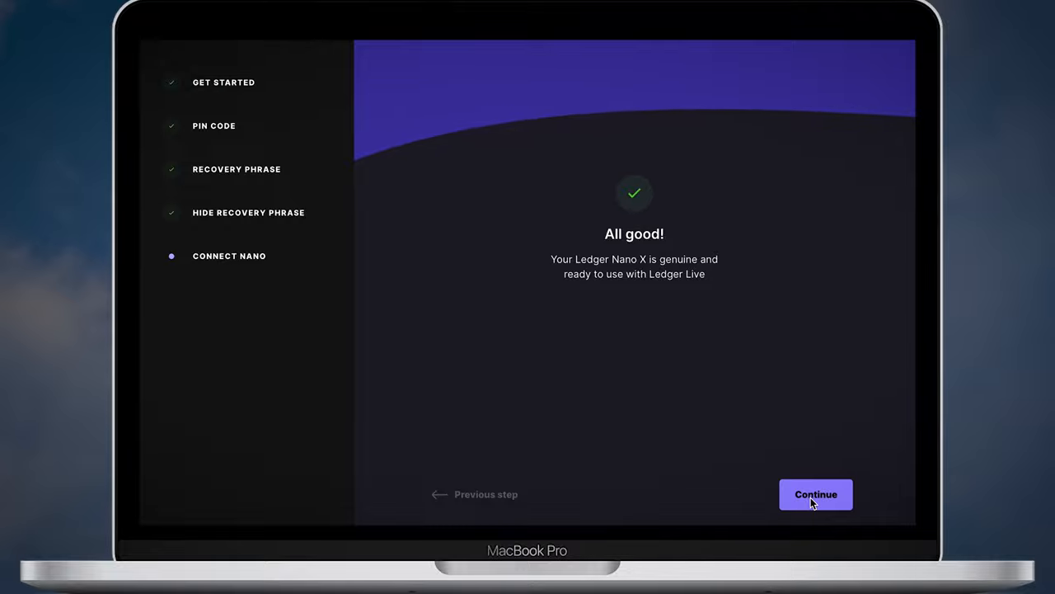
Update the Nano X firmware to 2.0.2 through Manager, confirming the recovery phrase is available
click(815, 494)
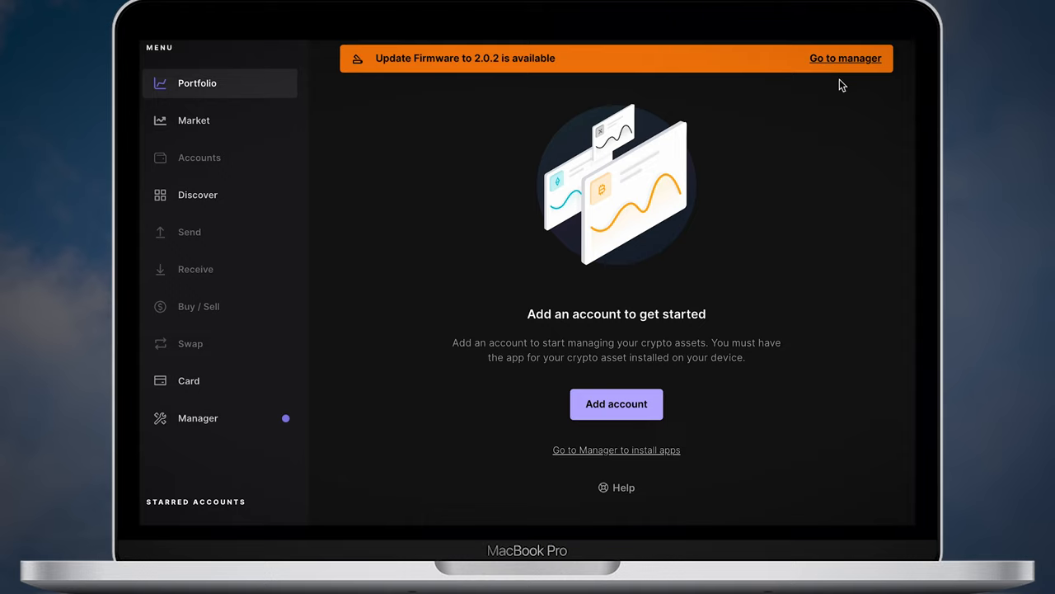
mouse_move(845, 63)
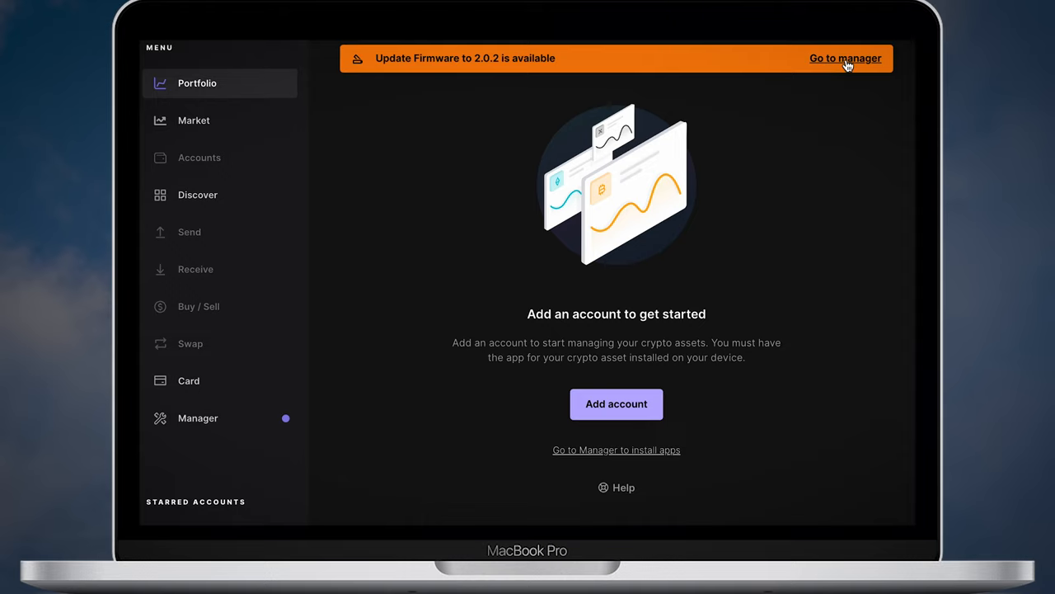
click(845, 58)
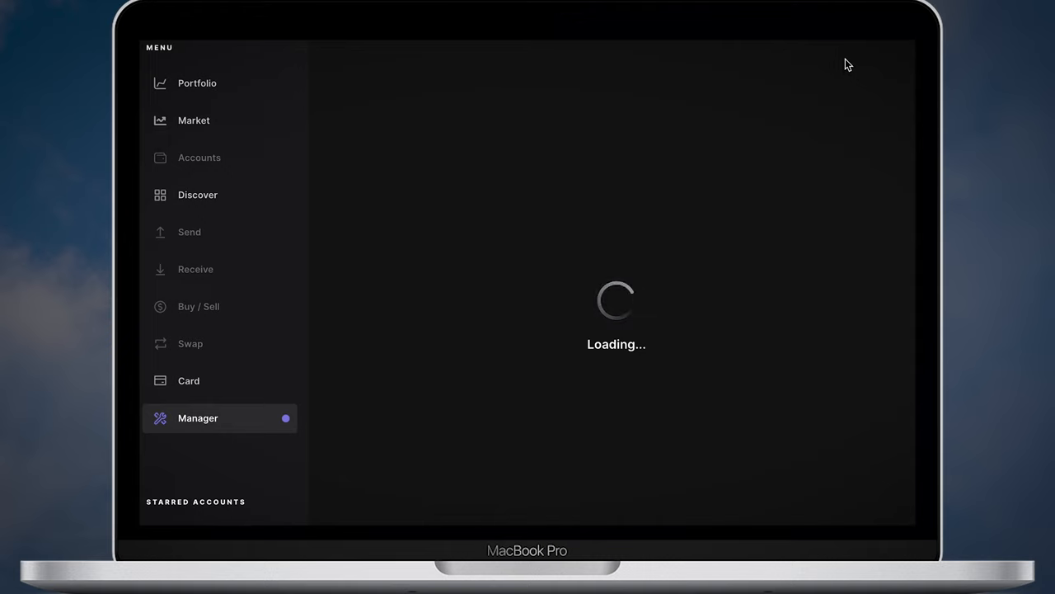
click(840, 58)
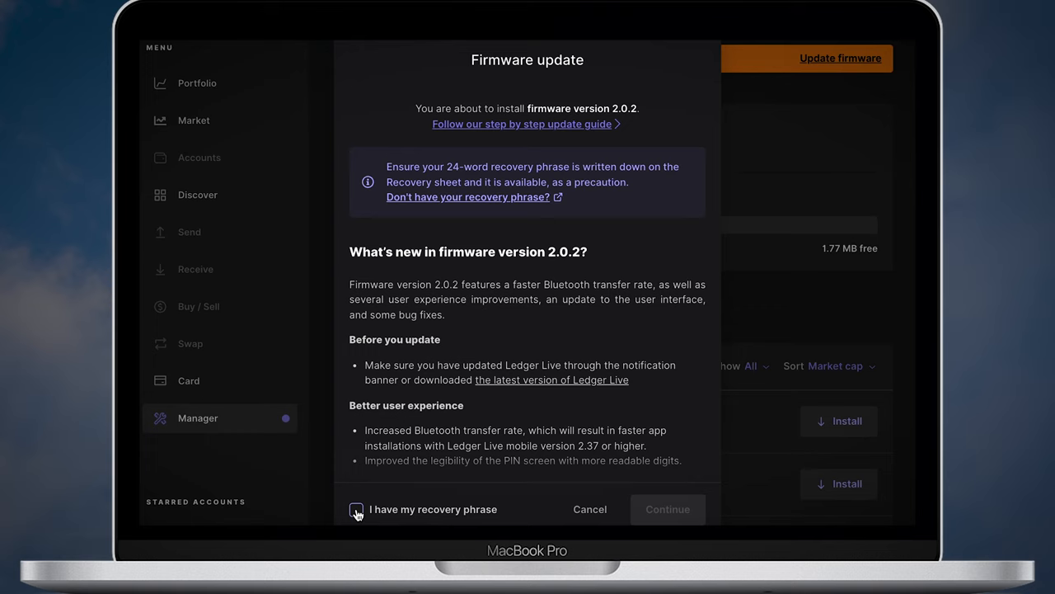
click(355, 509)
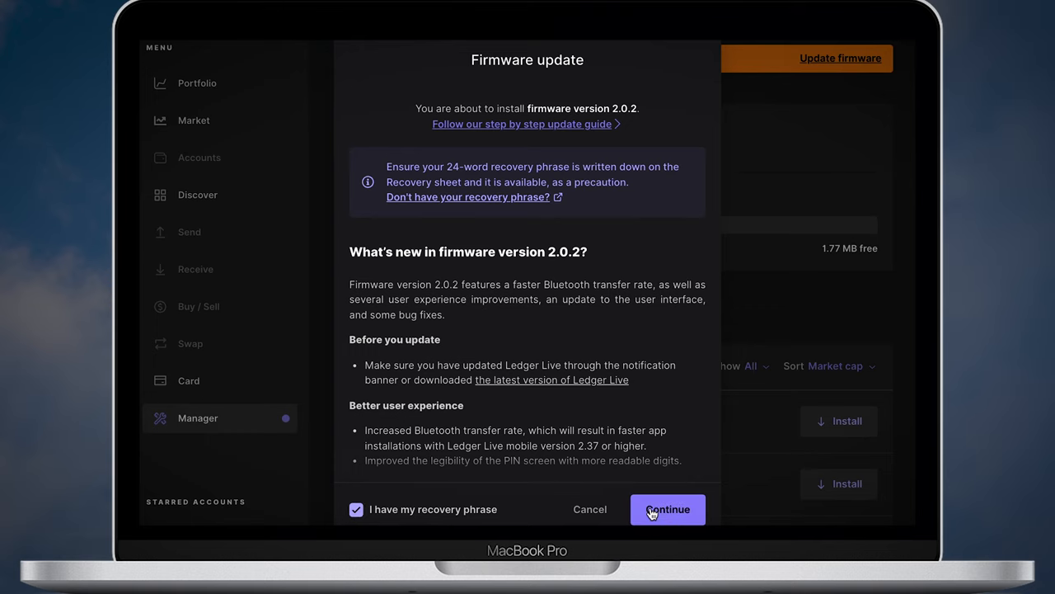
click(667, 508)
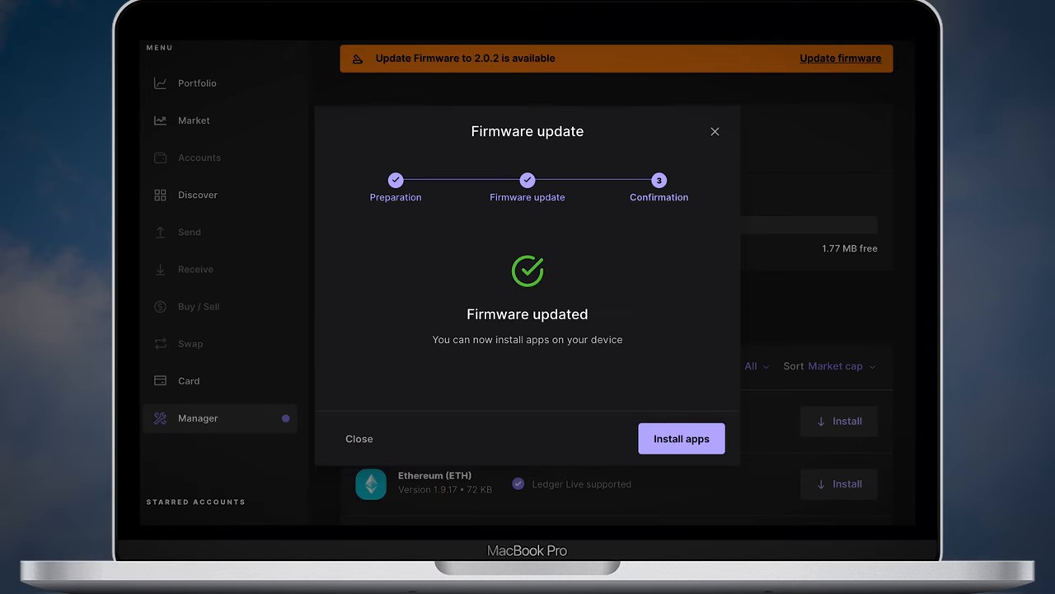
click(681, 438)
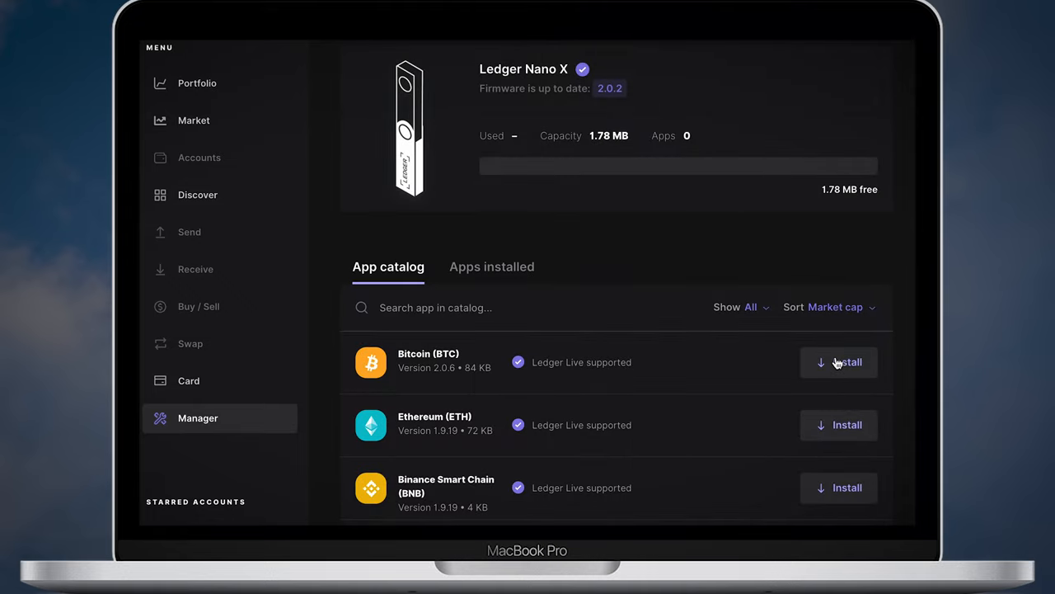
Install the Bitcoin app from the App catalog and add a Bitcoin account
click(838, 362)
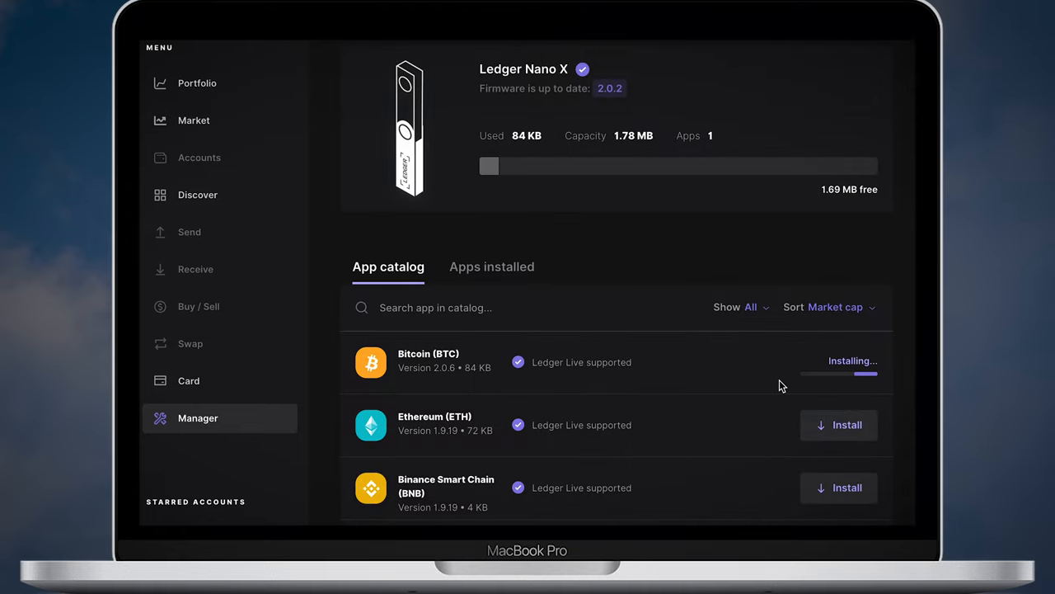
scroll(down, 3)
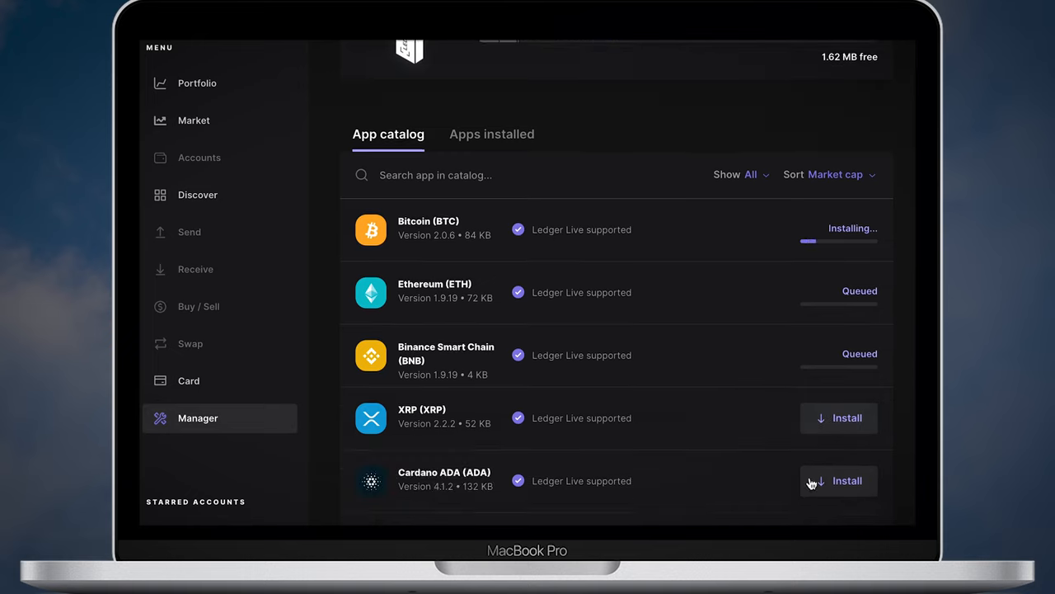
scroll(down, 3)
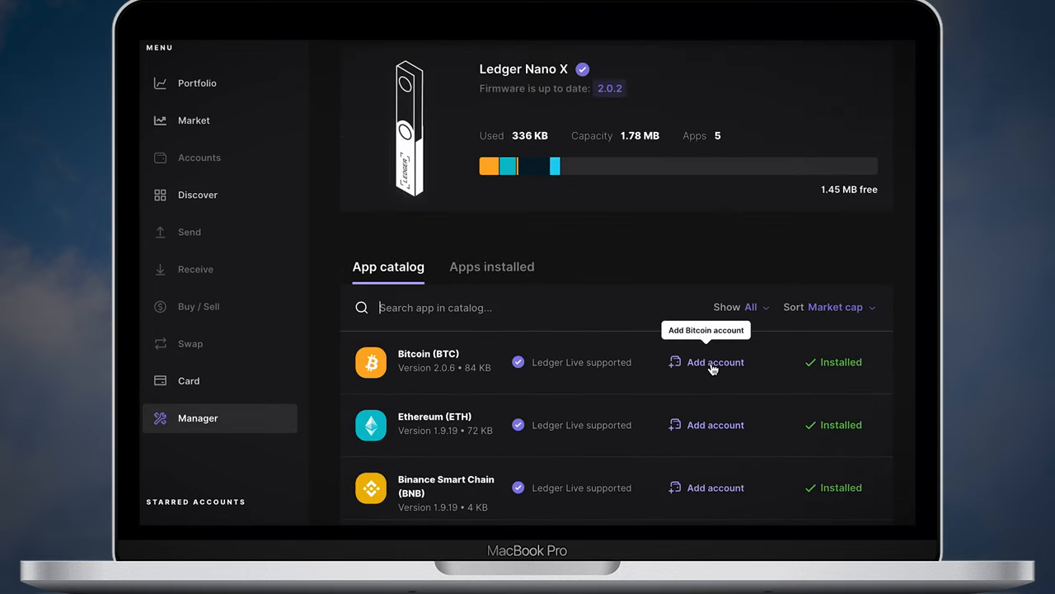
click(714, 362)
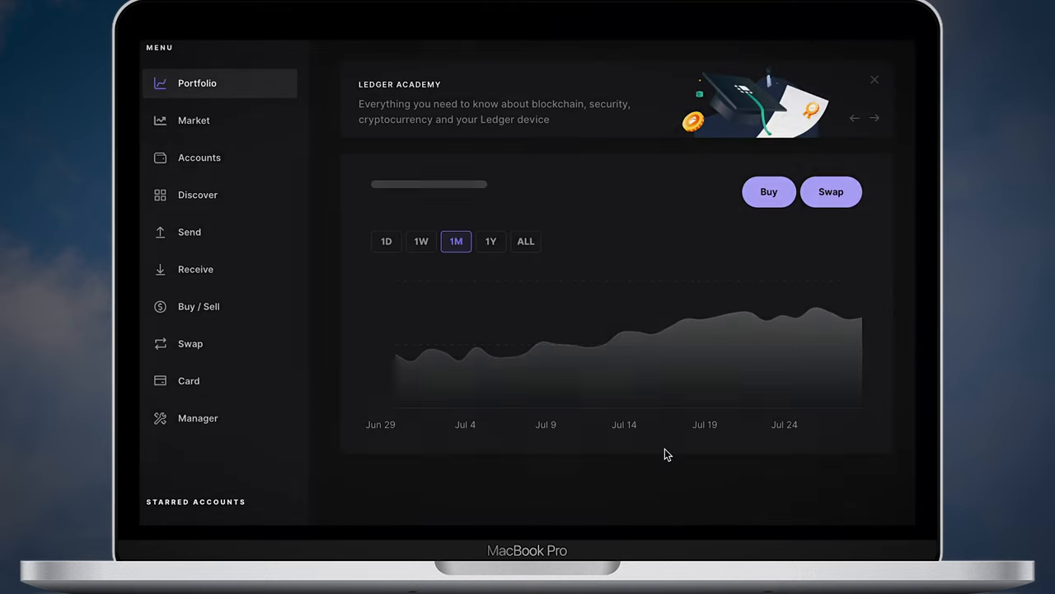
Show a Bitcoin 1 receive address for on-device verification, then go to Settings
click(199, 158)
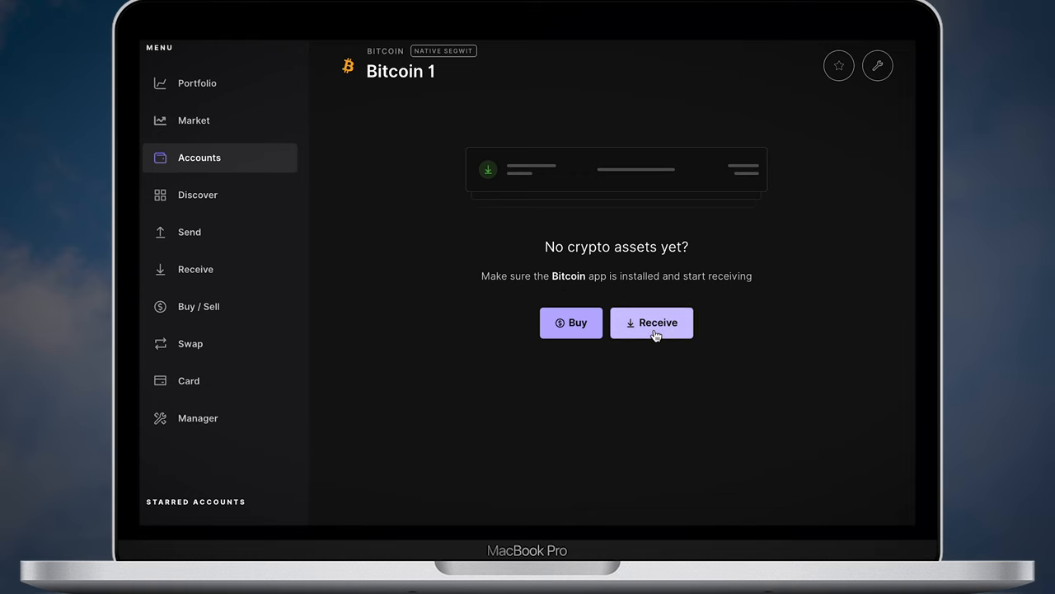
click(651, 323)
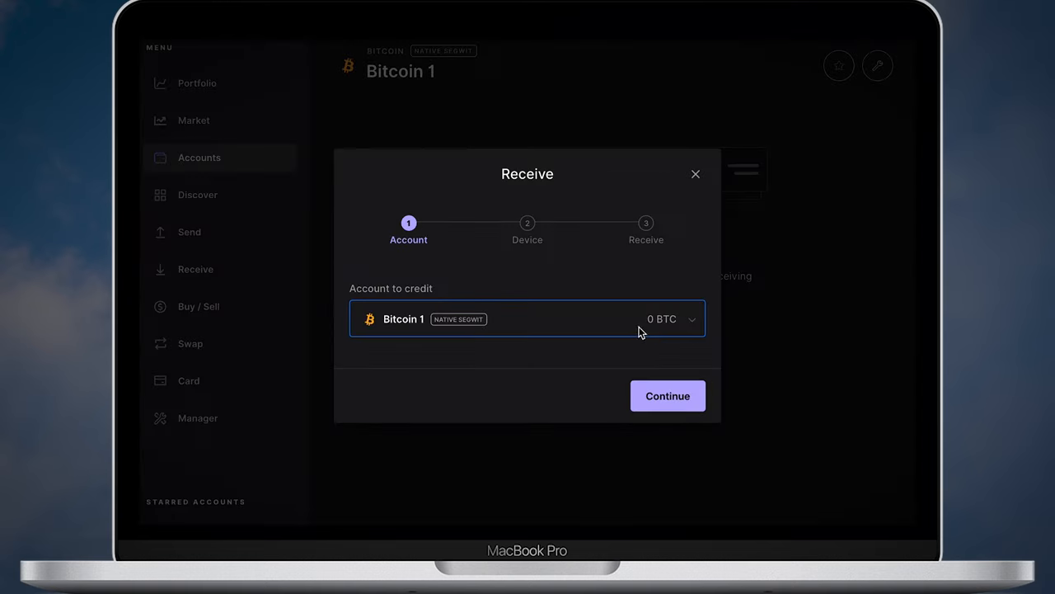
click(667, 396)
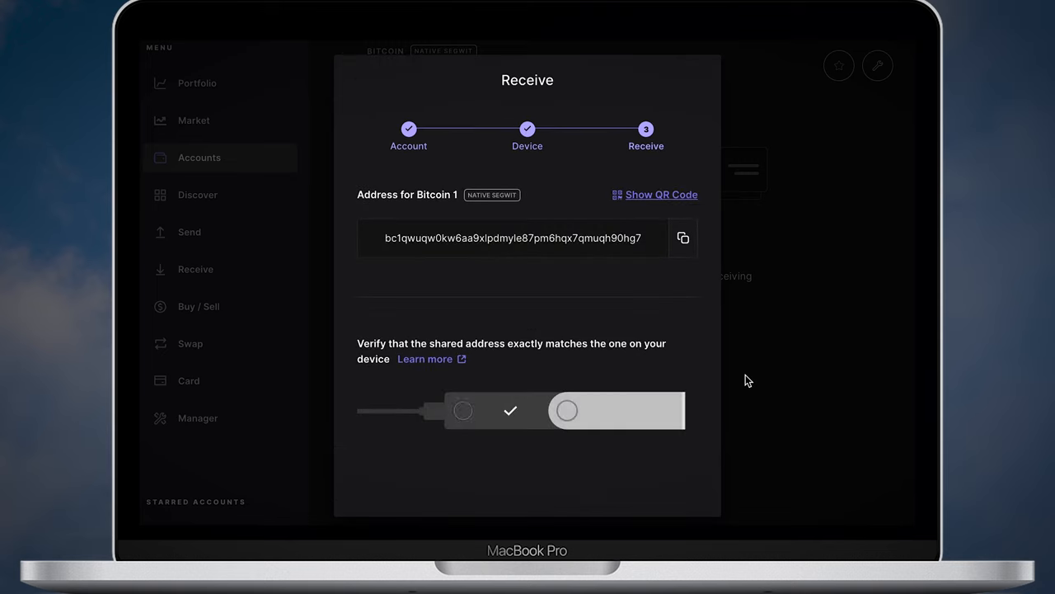
mouse_move(665, 275)
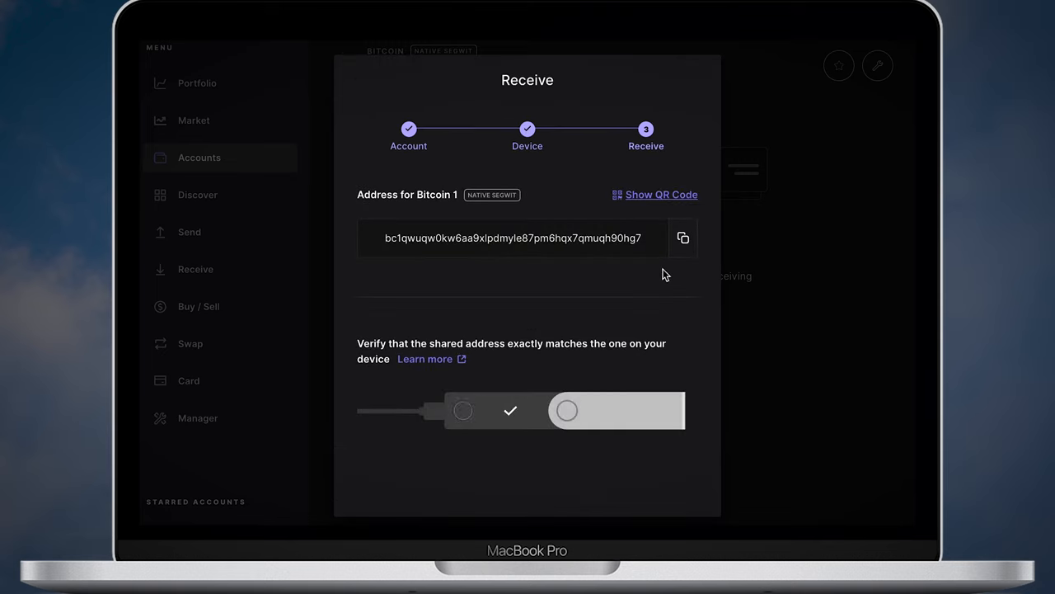
click(683, 237)
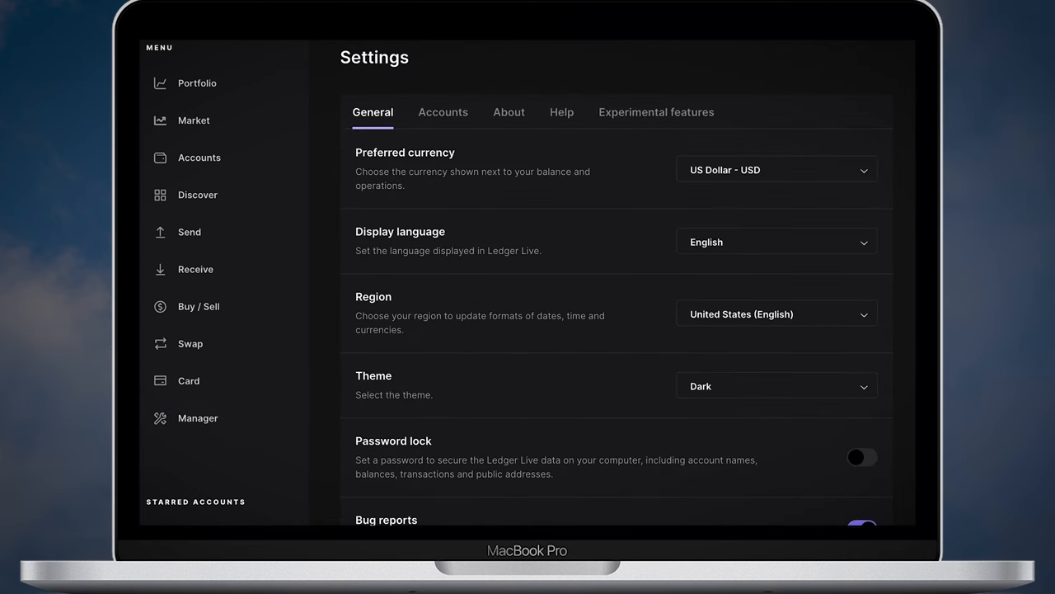
Scroll the General settings to Bug reports and Analytics, then look up Ledger Live in the App Store
scroll(down, 3)
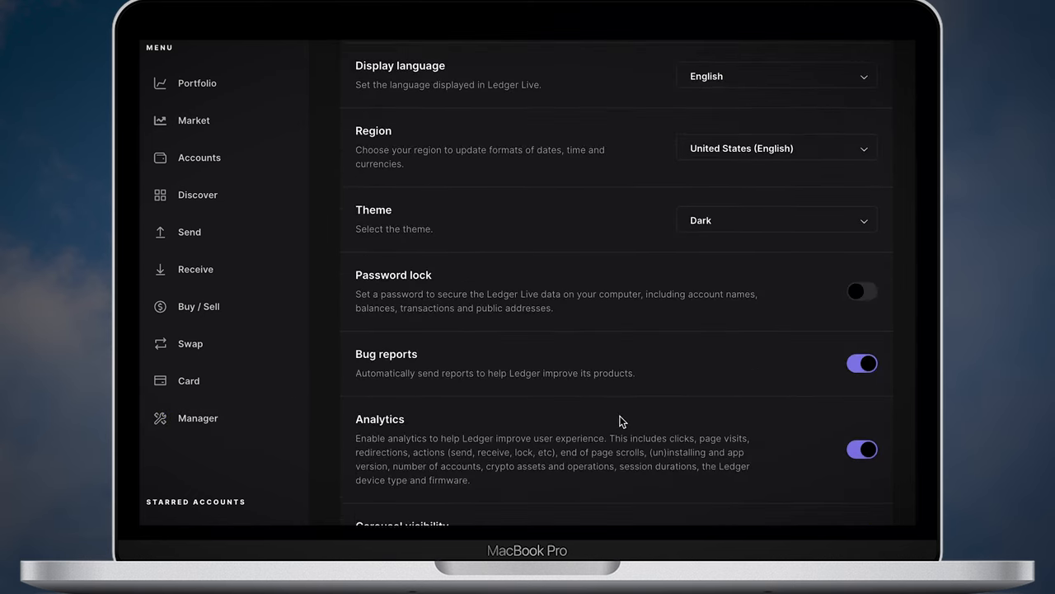
click(862, 292)
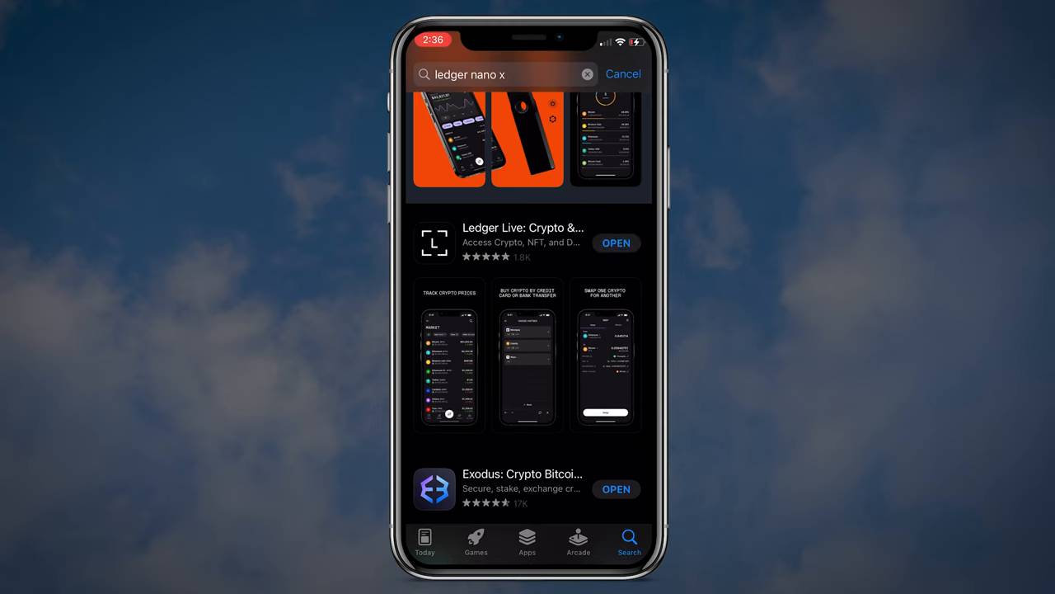
Launch Ledger Live Mobile, allow Bluetooth, and choose to set up an already-owned Ledger
click(616, 243)
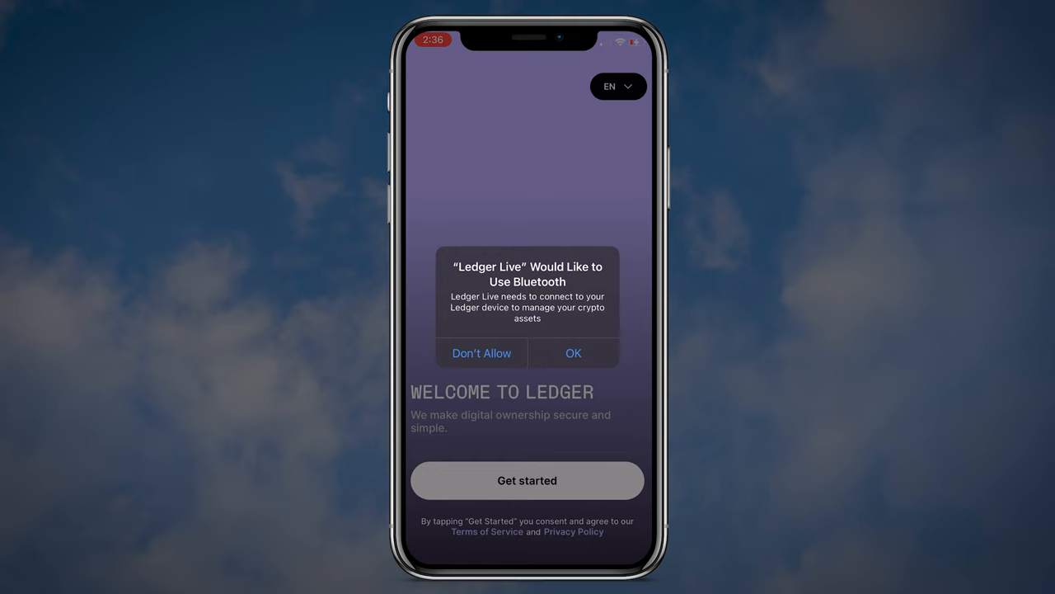
click(573, 353)
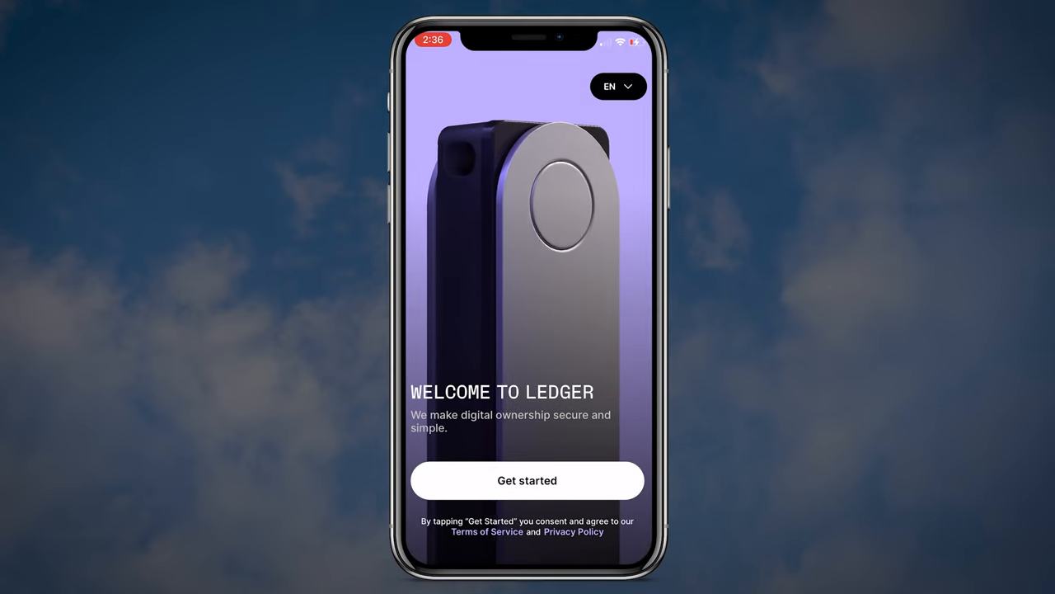
click(527, 480)
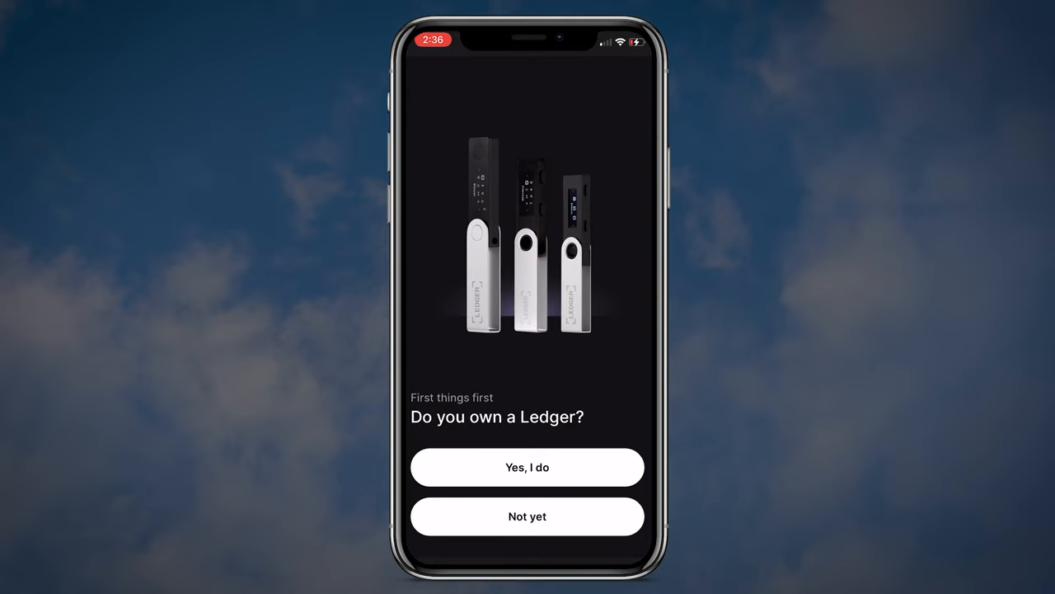
click(527, 467)
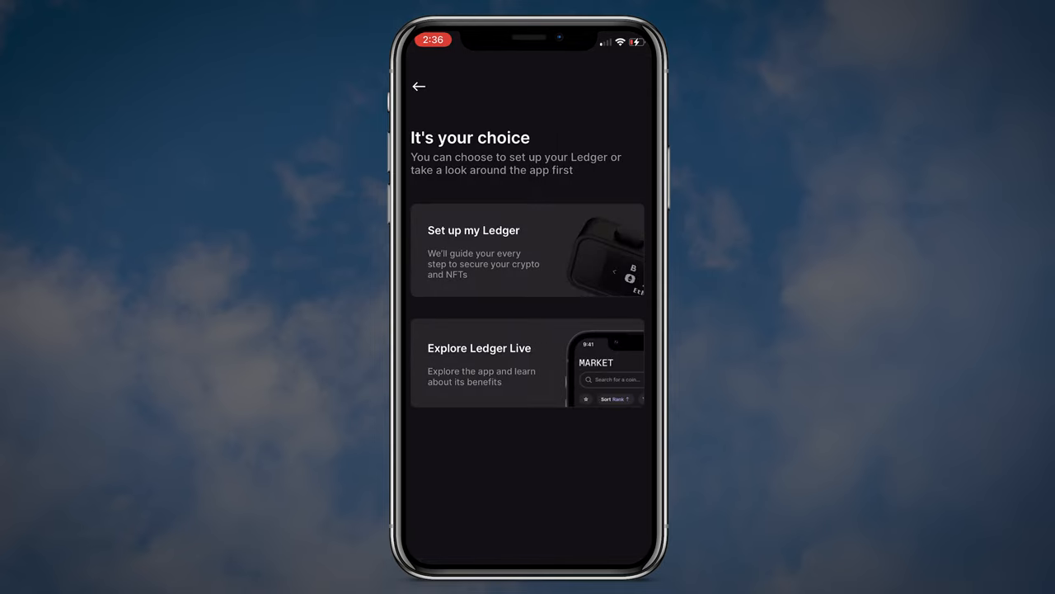
click(527, 250)
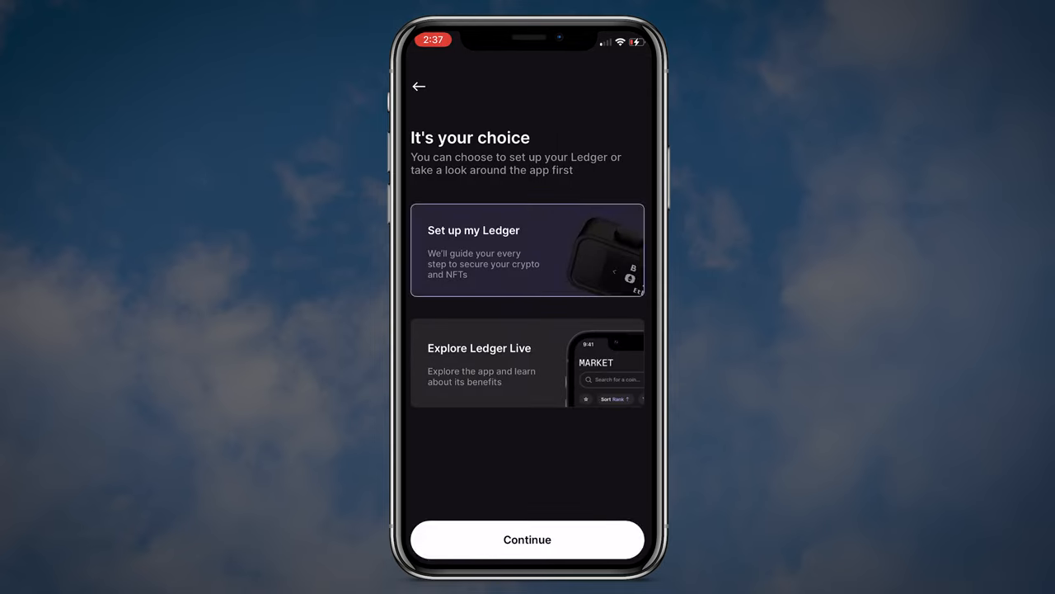
click(527, 540)
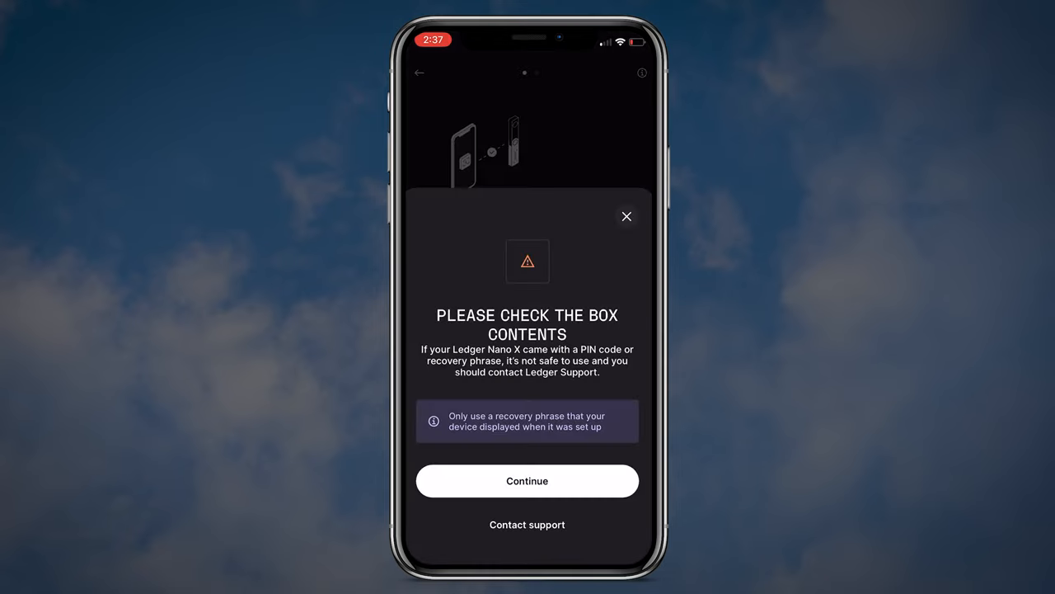
Acknowledge the box-contents warning and pair Nano X 4BC5 with the phone over Bluetooth
click(627, 216)
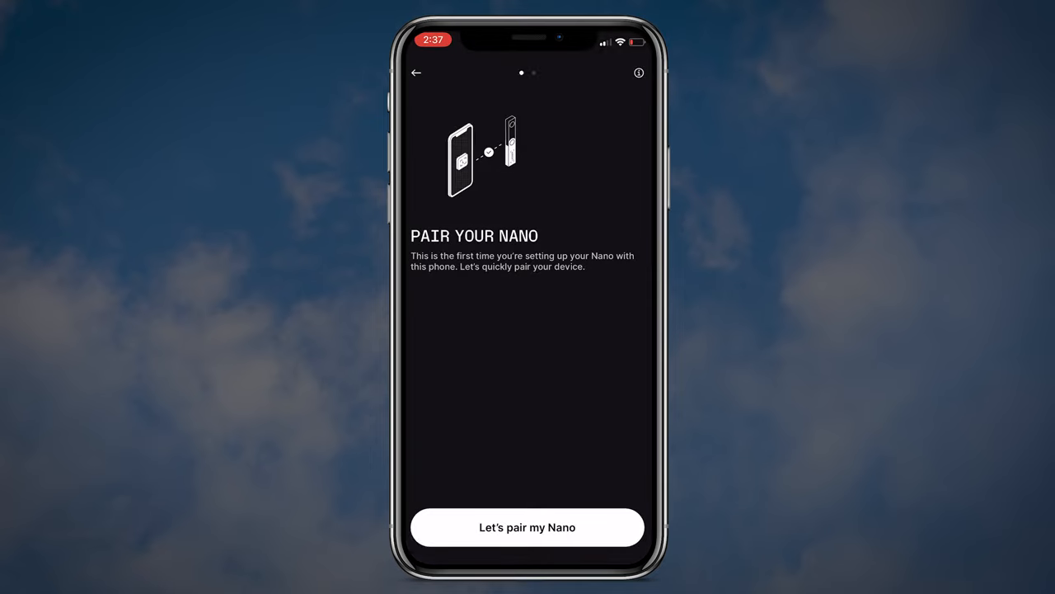
click(528, 526)
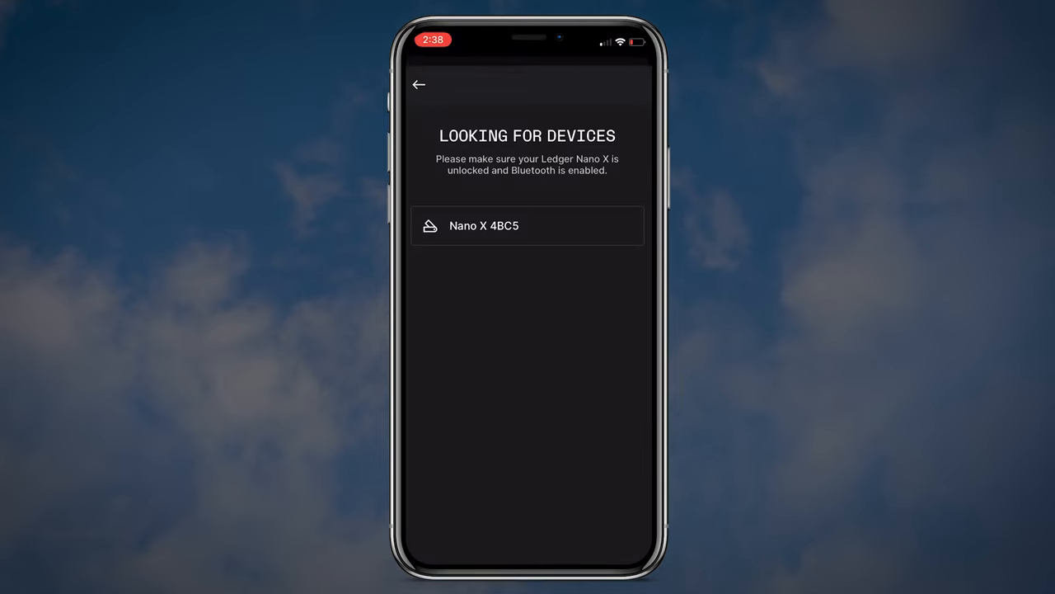
click(527, 225)
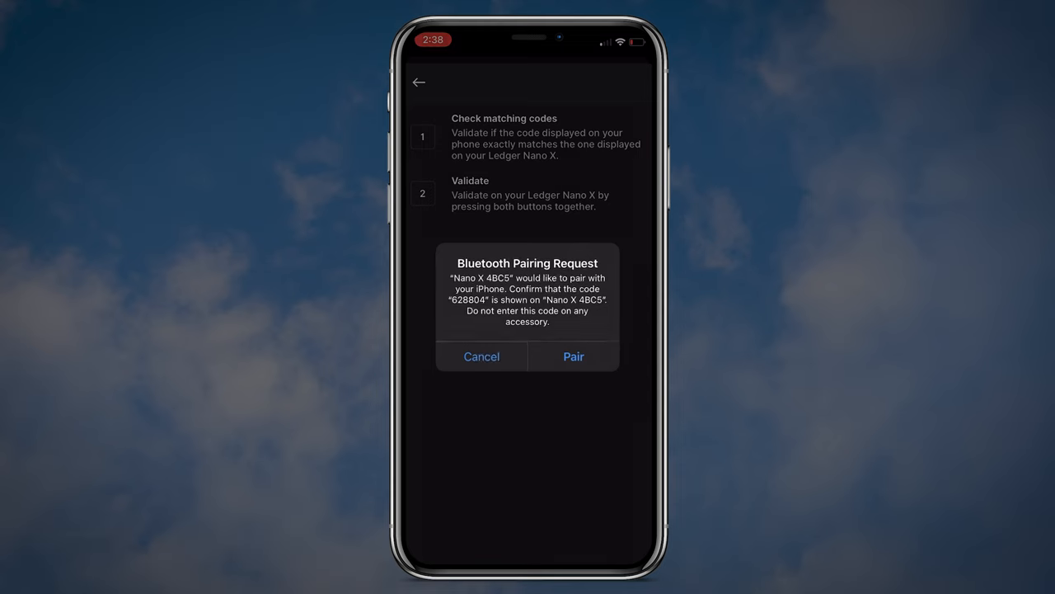
click(573, 356)
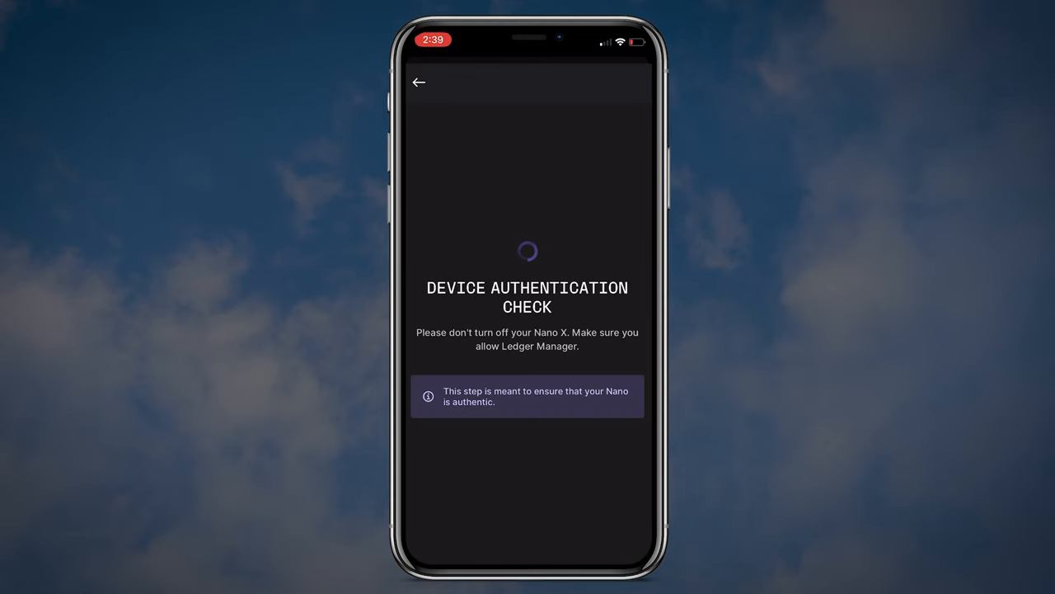